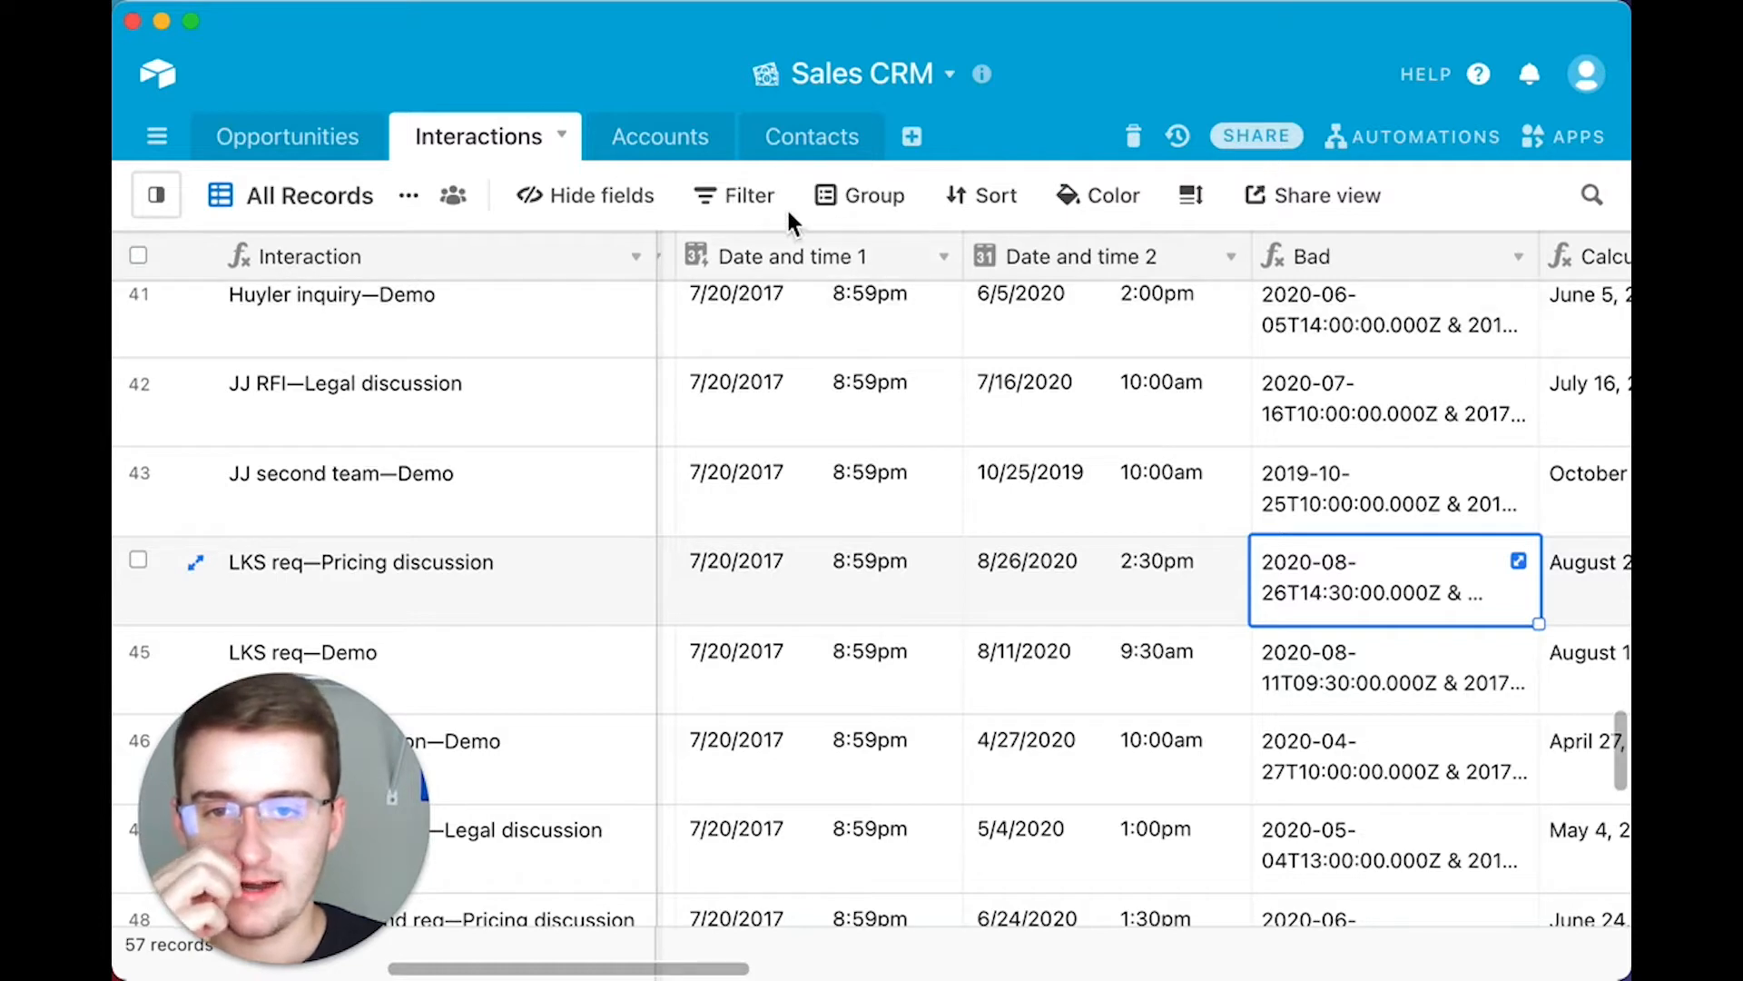
mouse_move(861, 262)
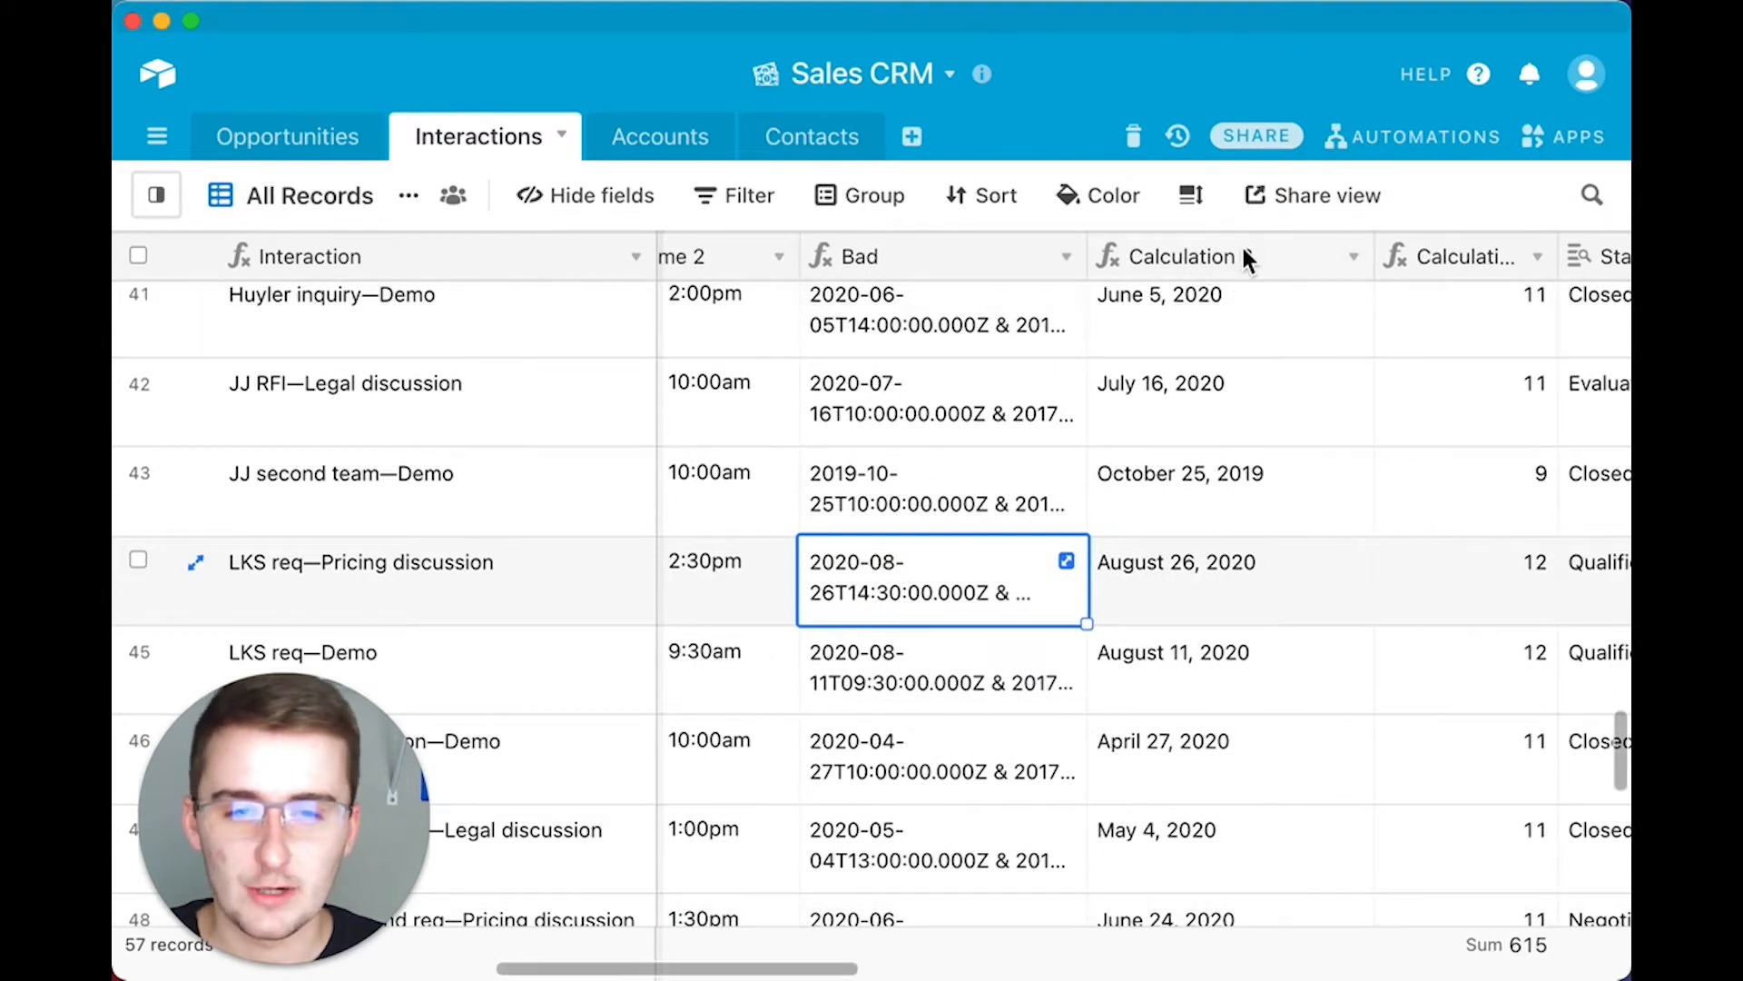
- Insert a new Formula-type field to the right of Calculation 2 via the field type search 'form'
left_click(1353, 256)
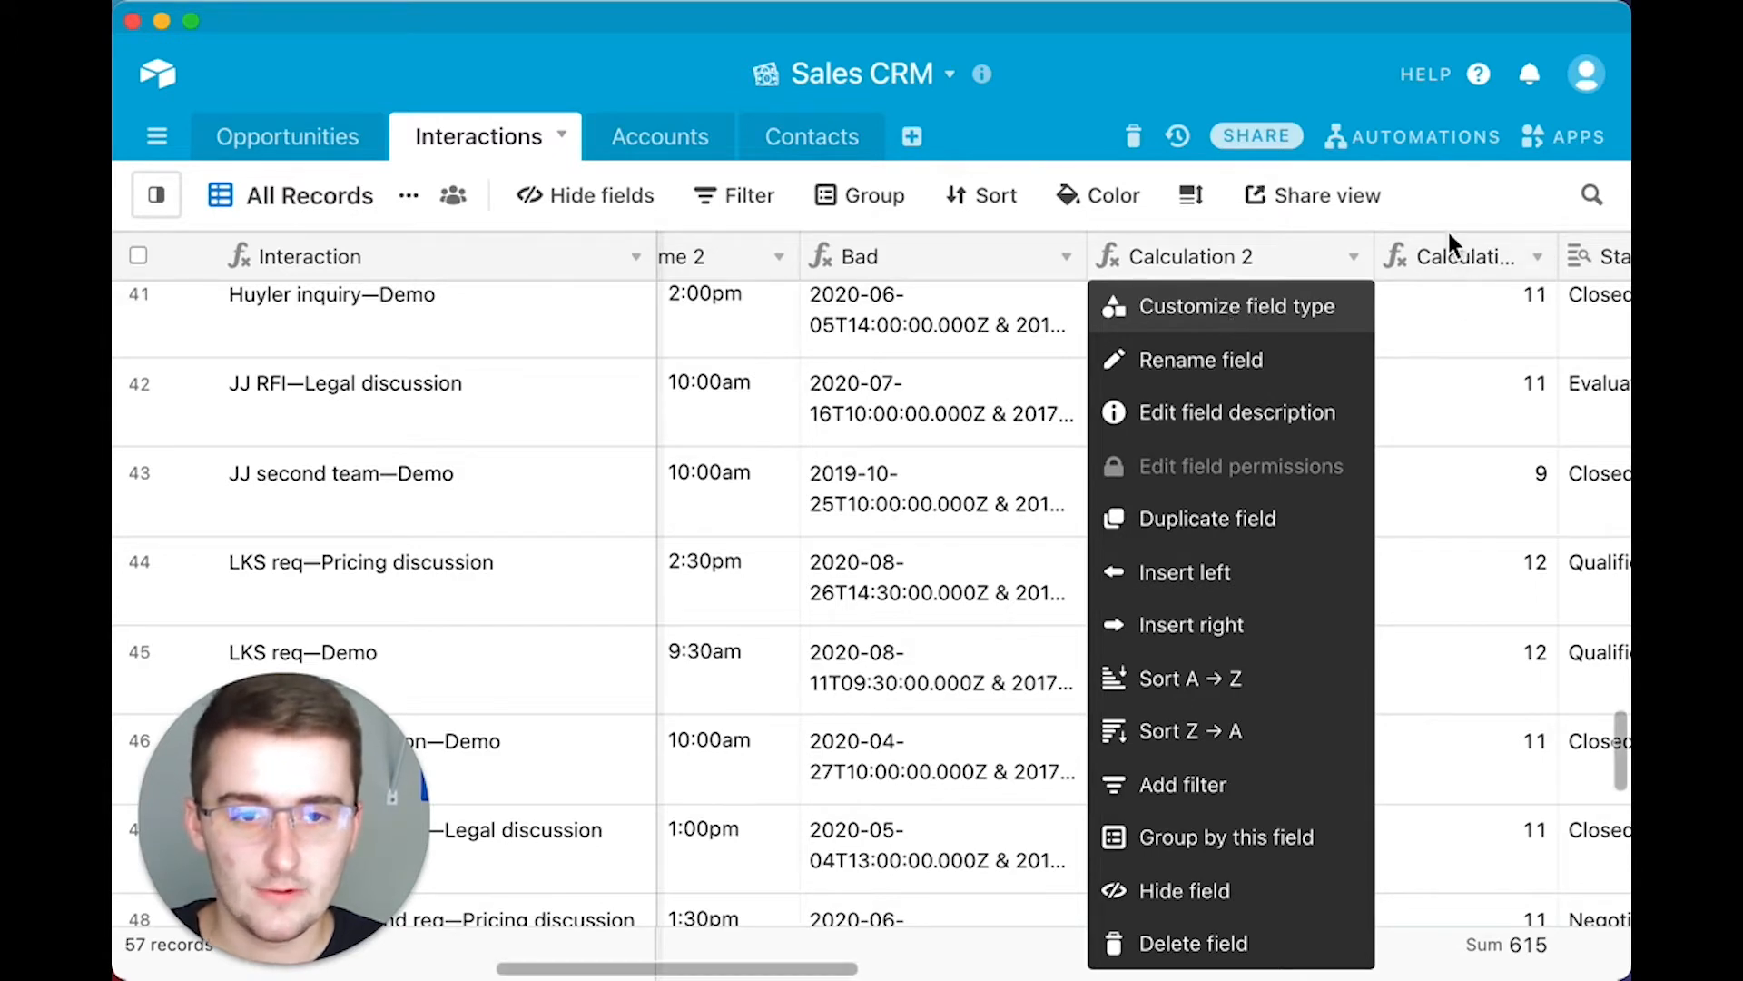
left_click(1235, 305)
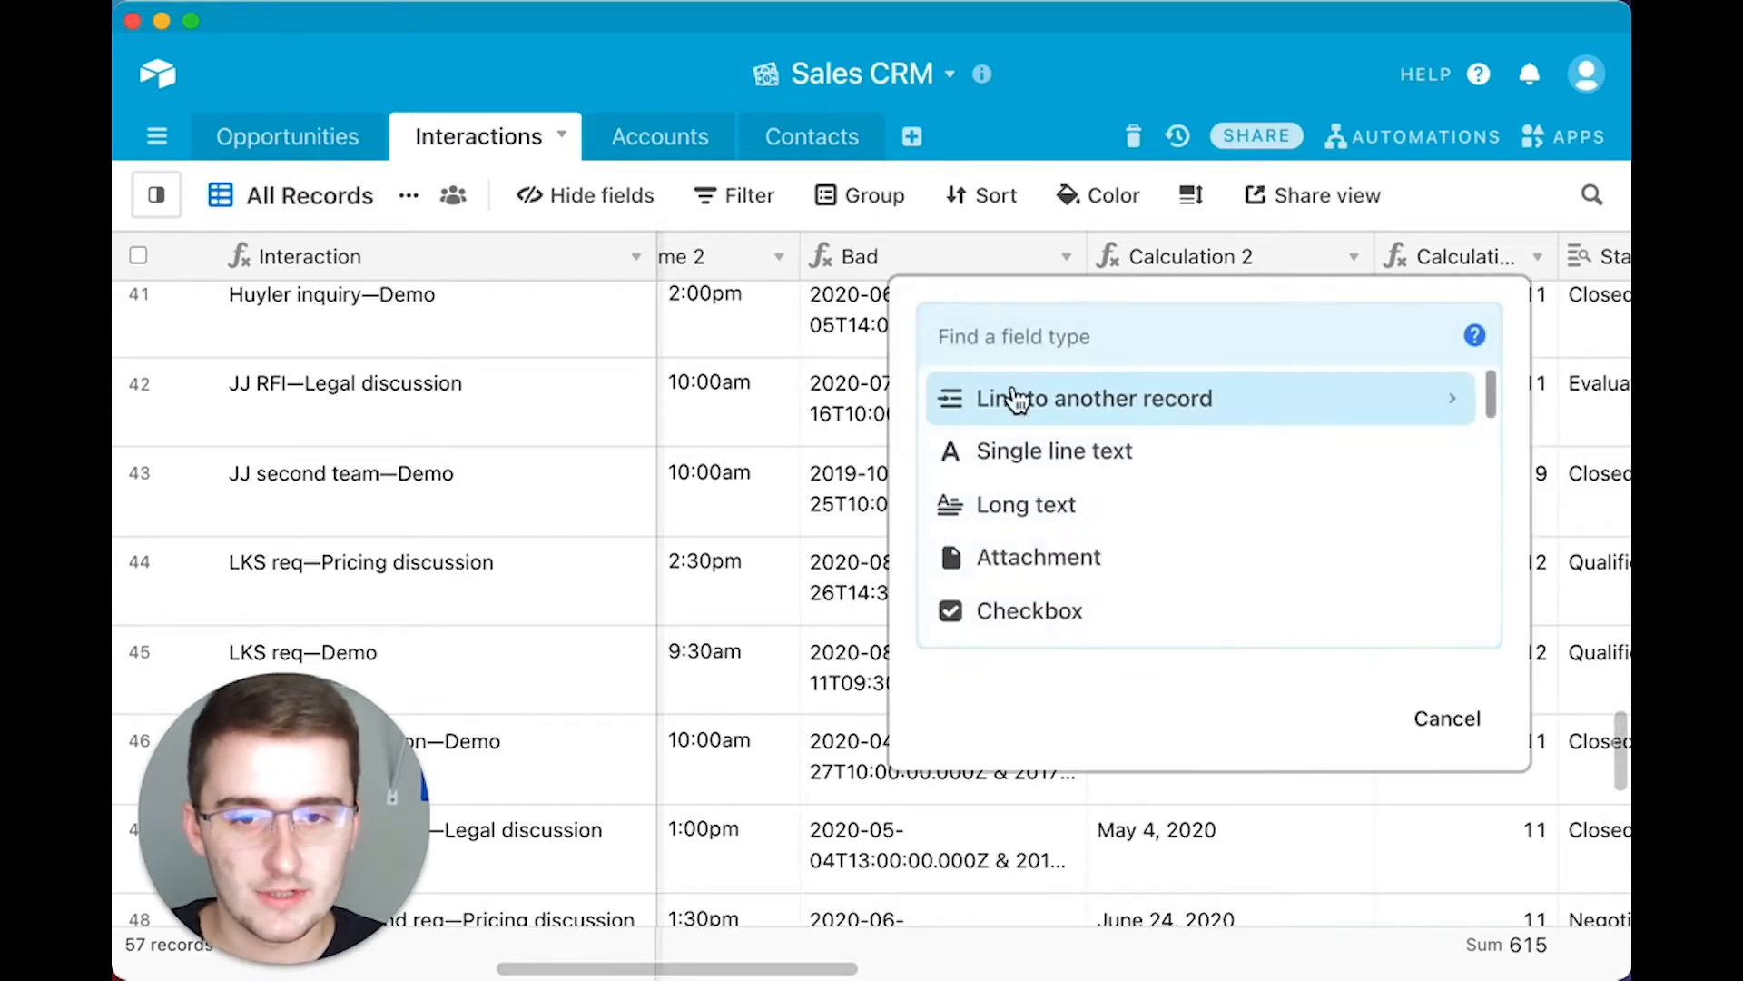
type("form")
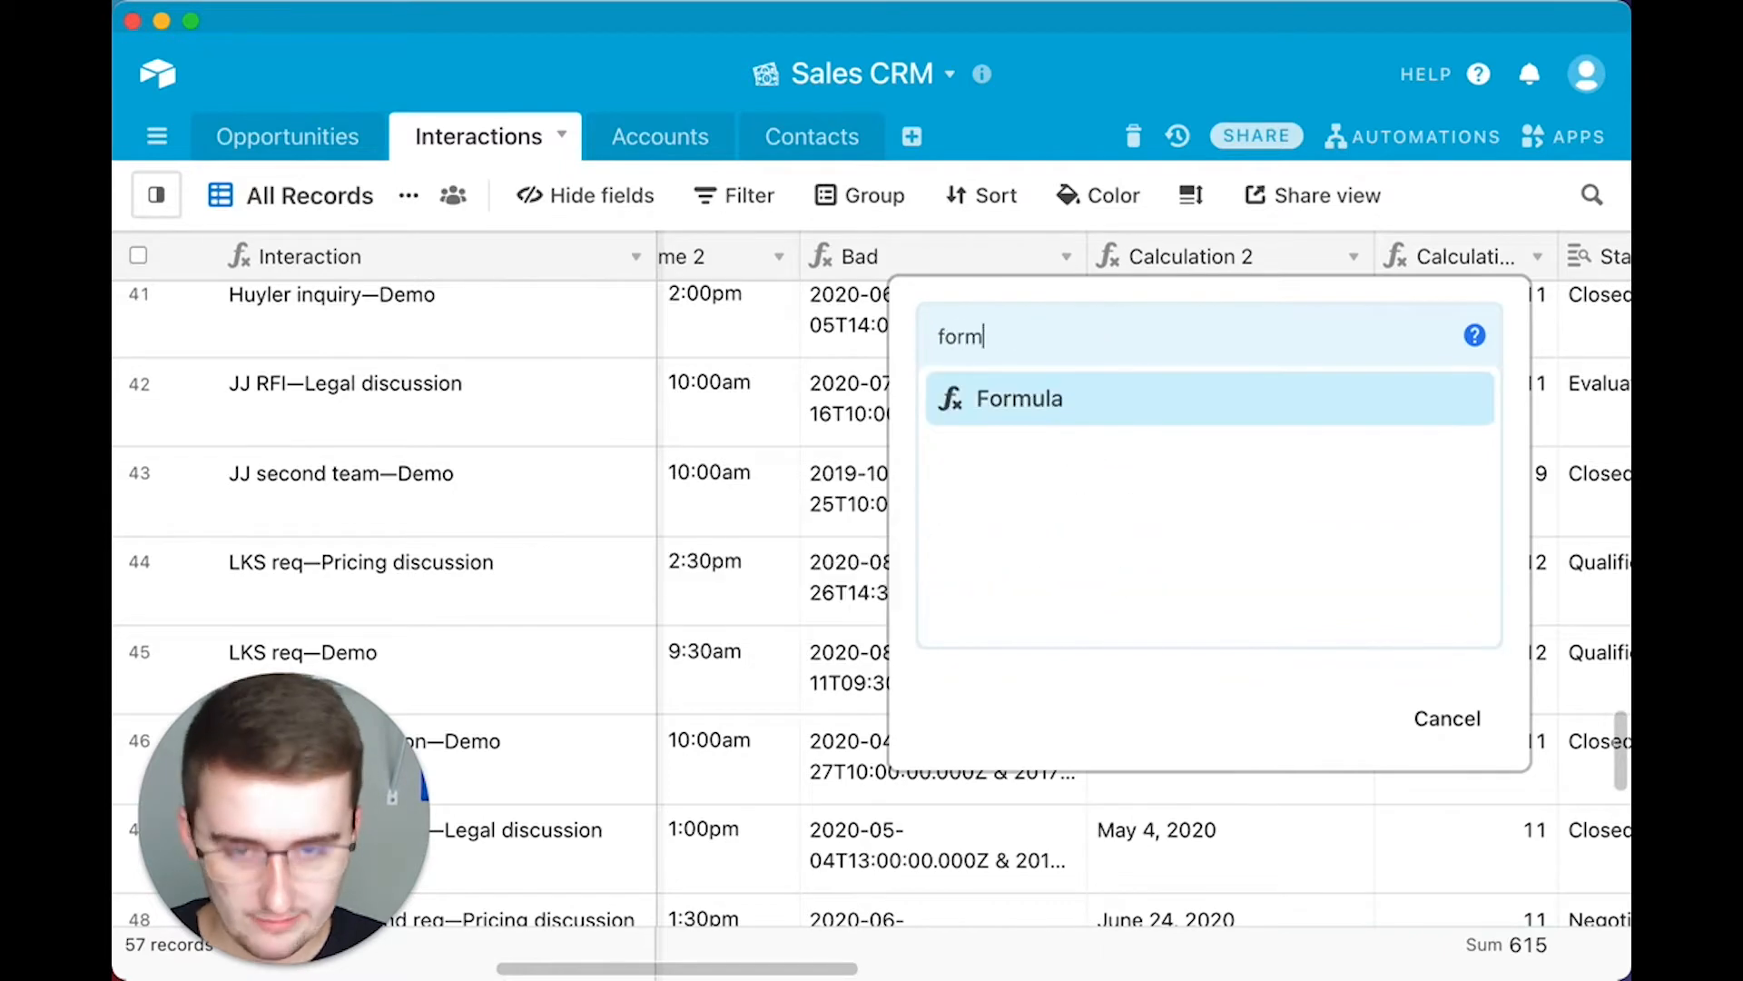
left_click(1018, 398)
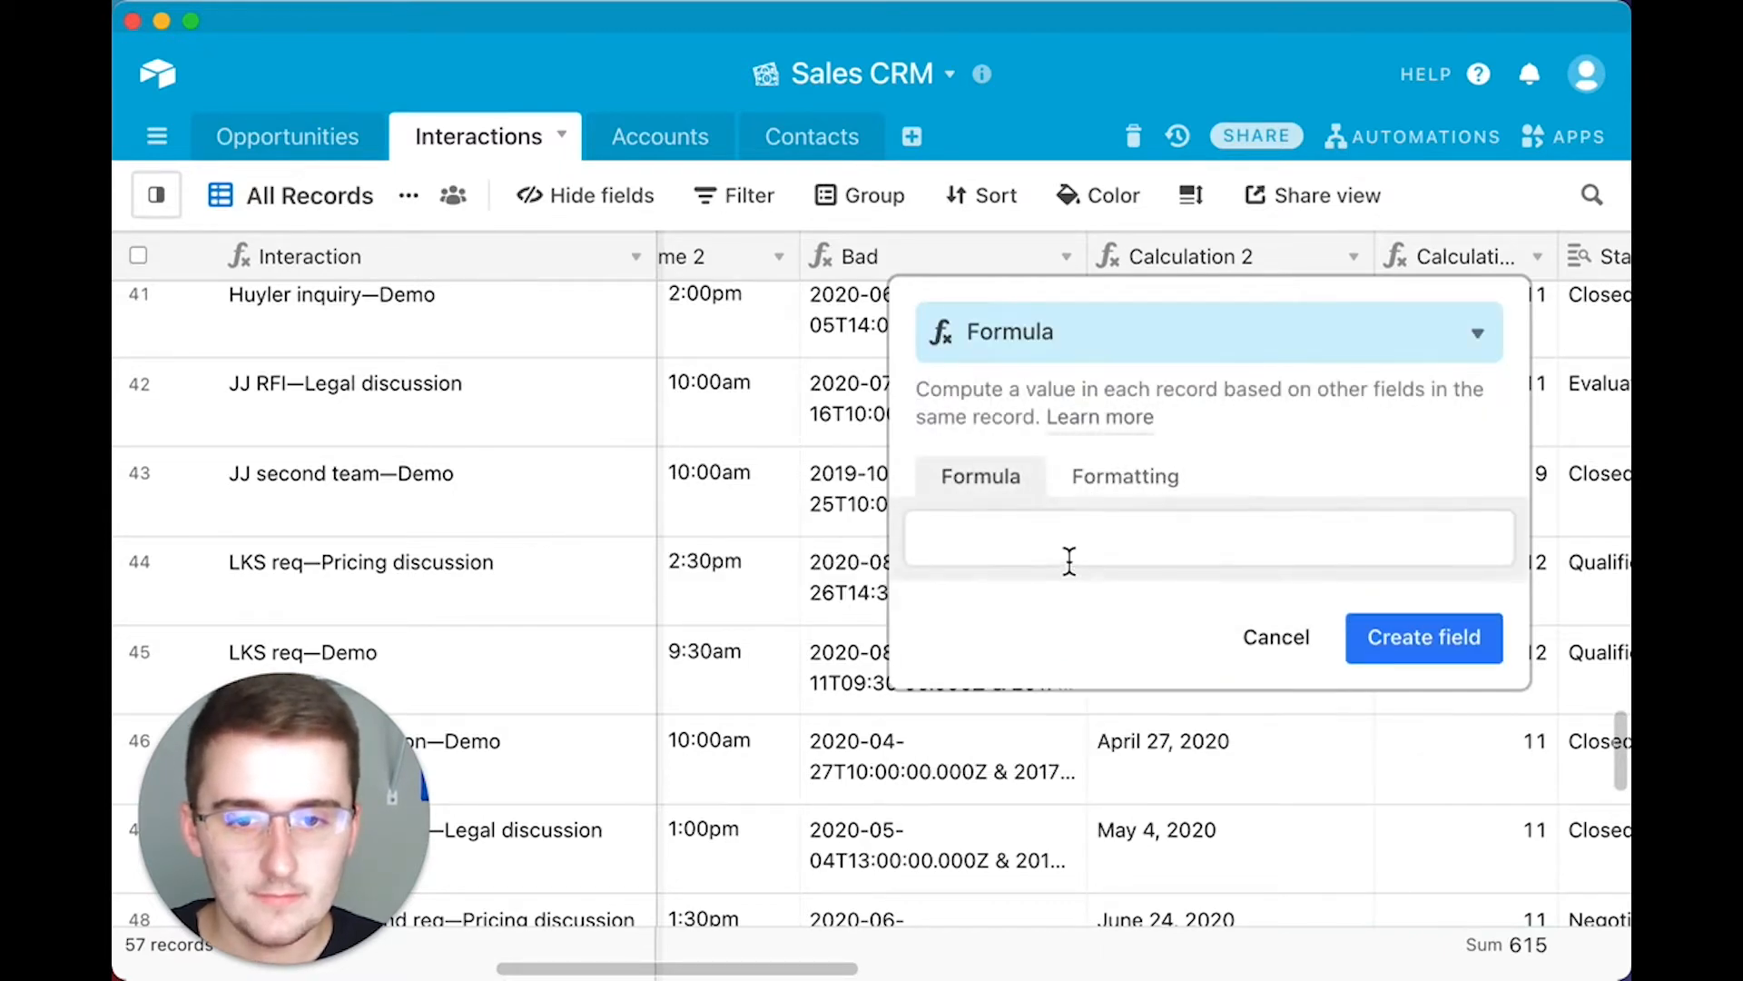
- Begin CONCATENATE({Date and time 2}, " & " from the autocomplete suggestions
type("cond")
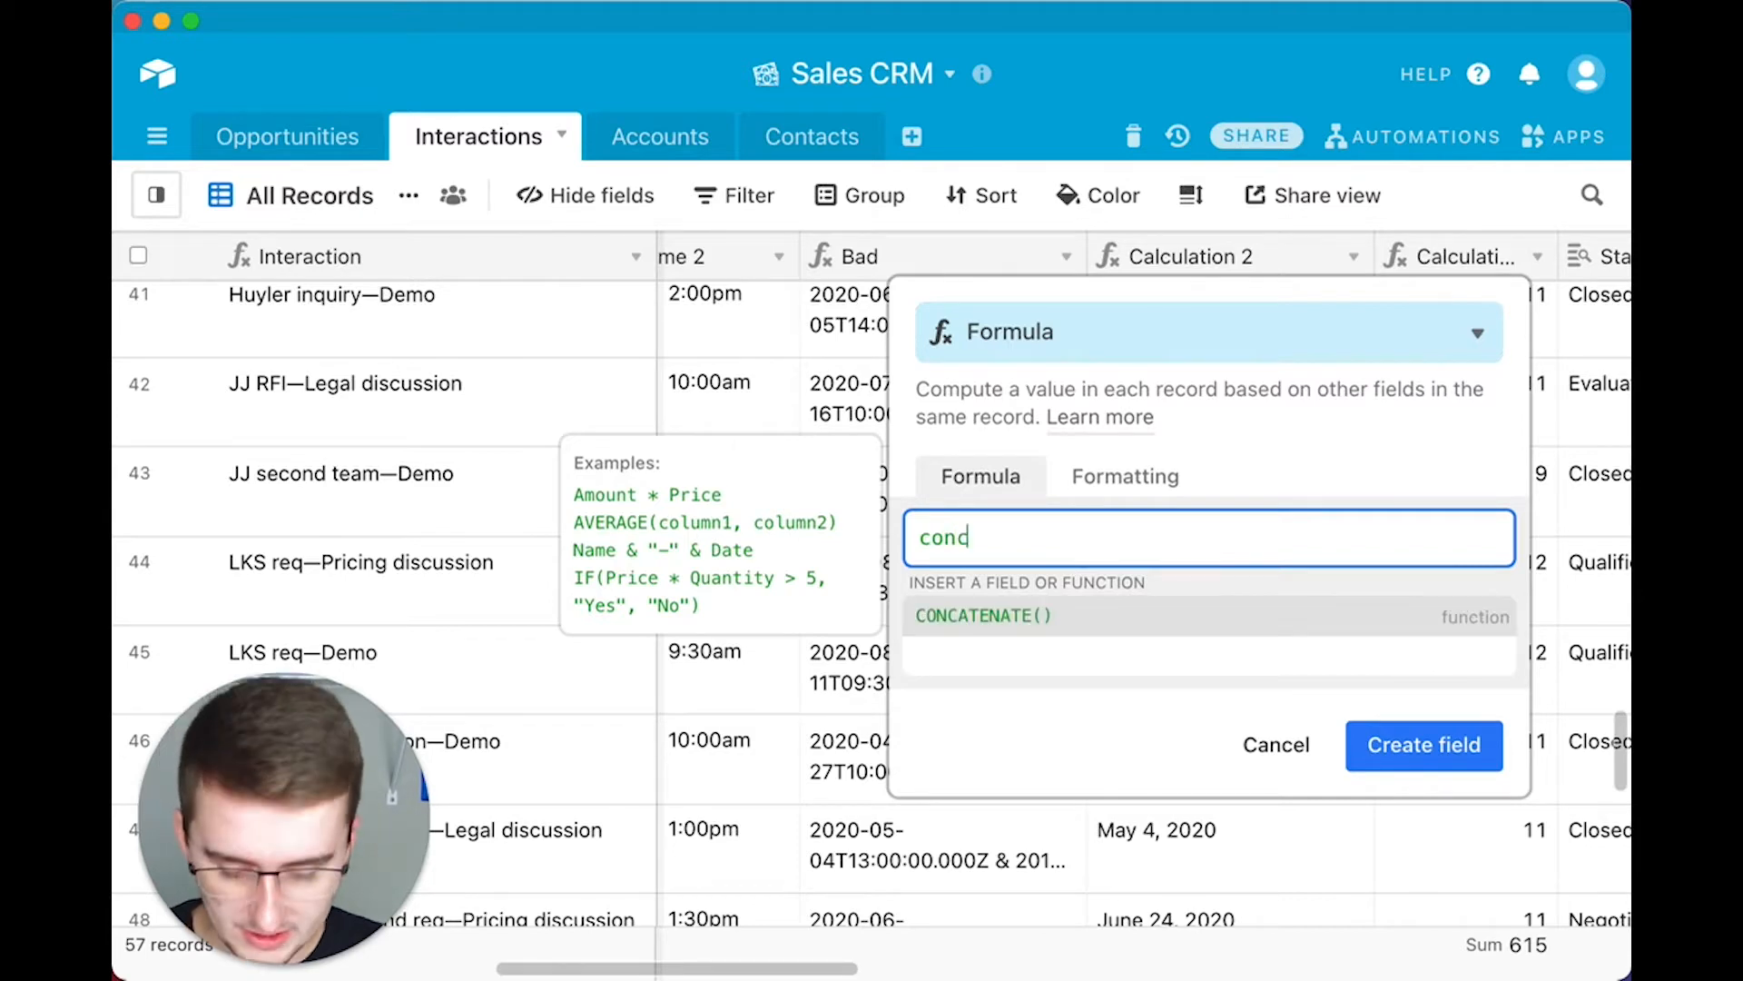
left_click(982, 615)
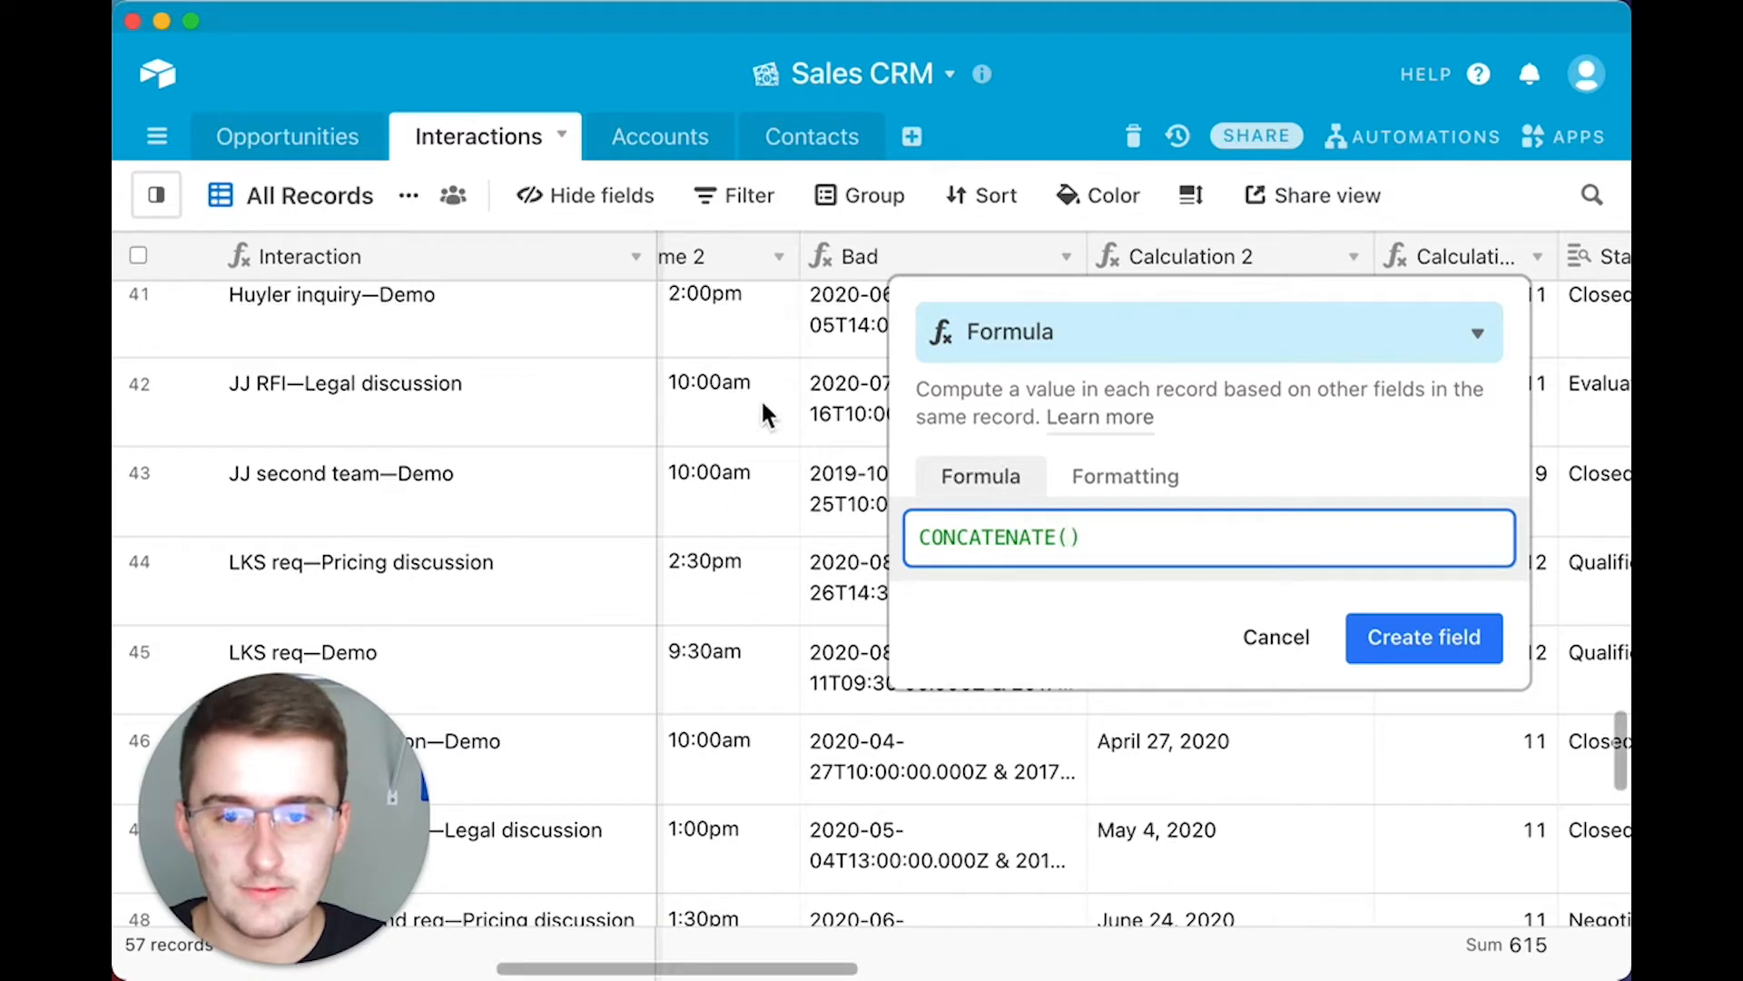
mouse_move(804, 548)
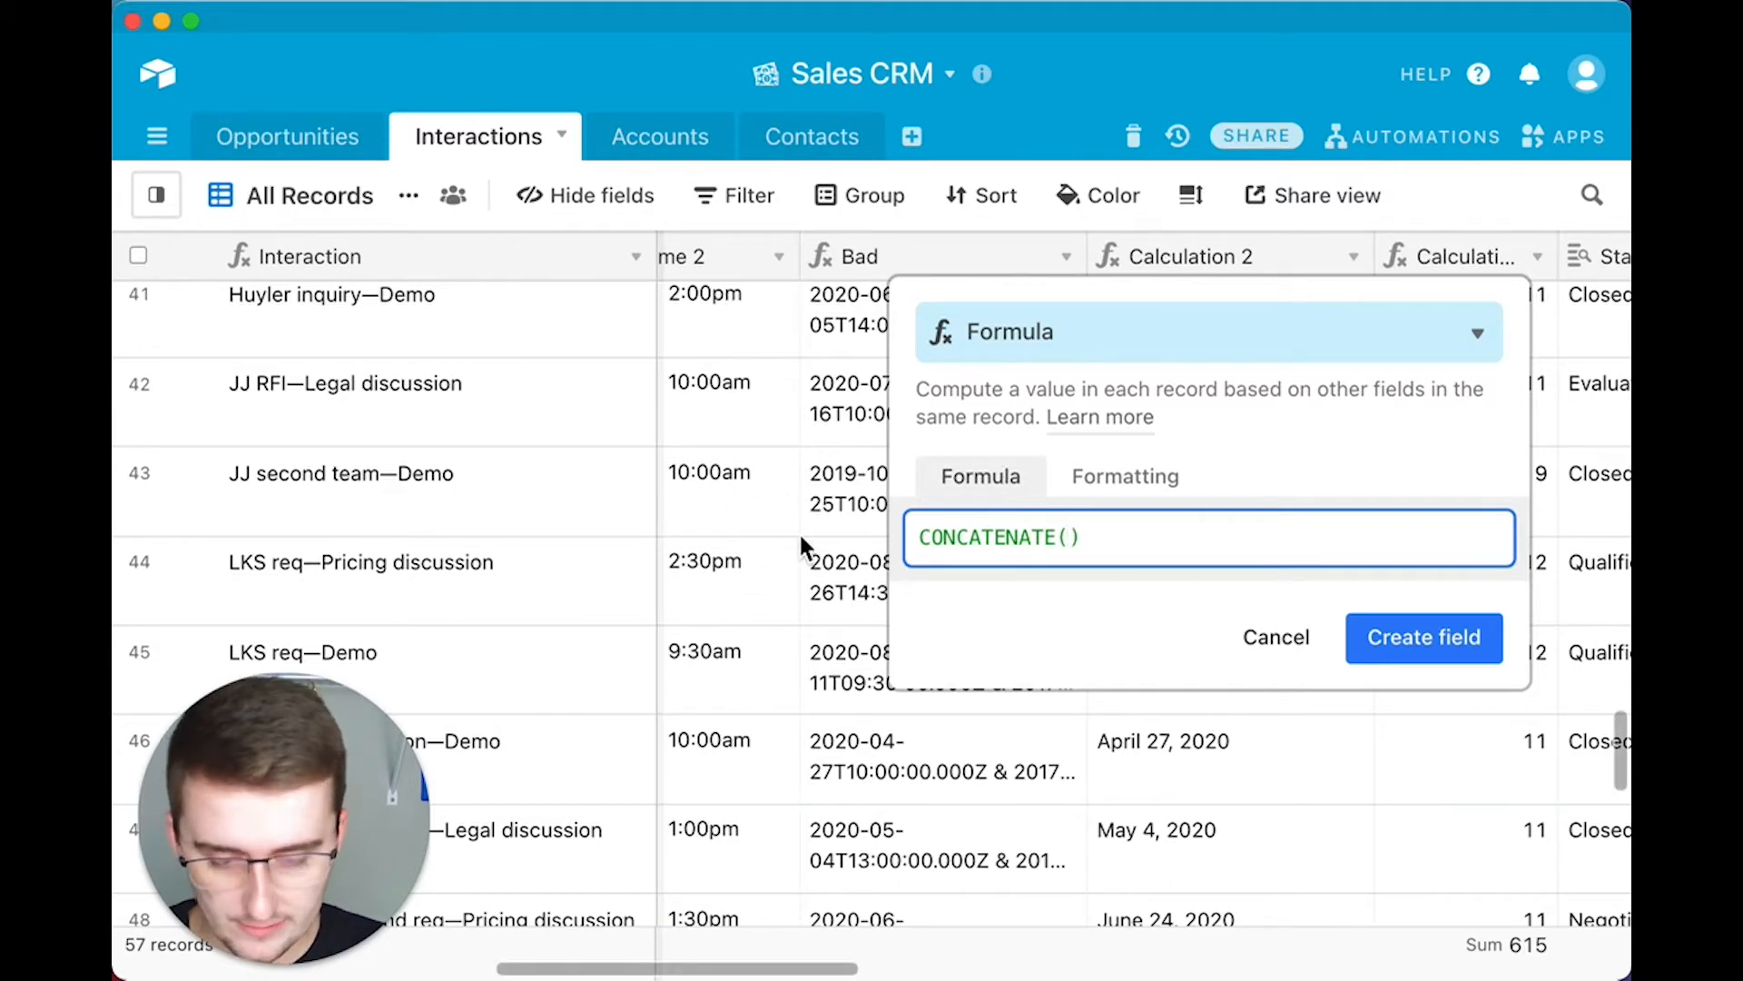
type("te")
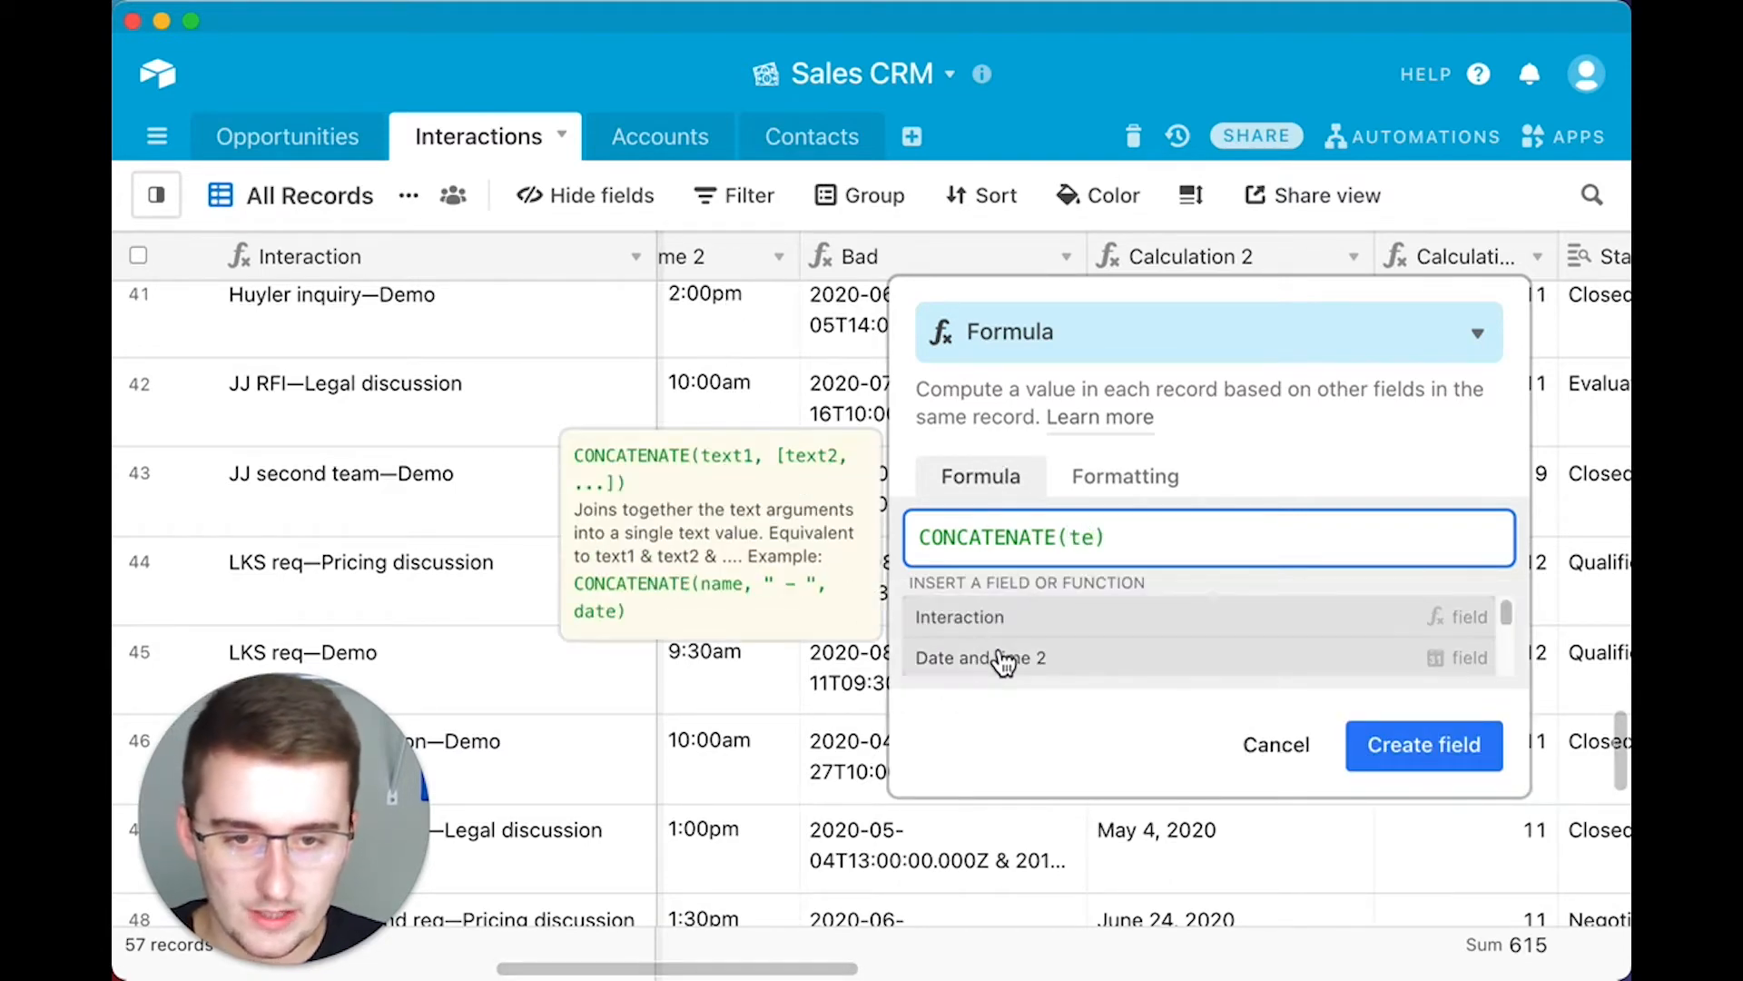
left_click(979, 658)
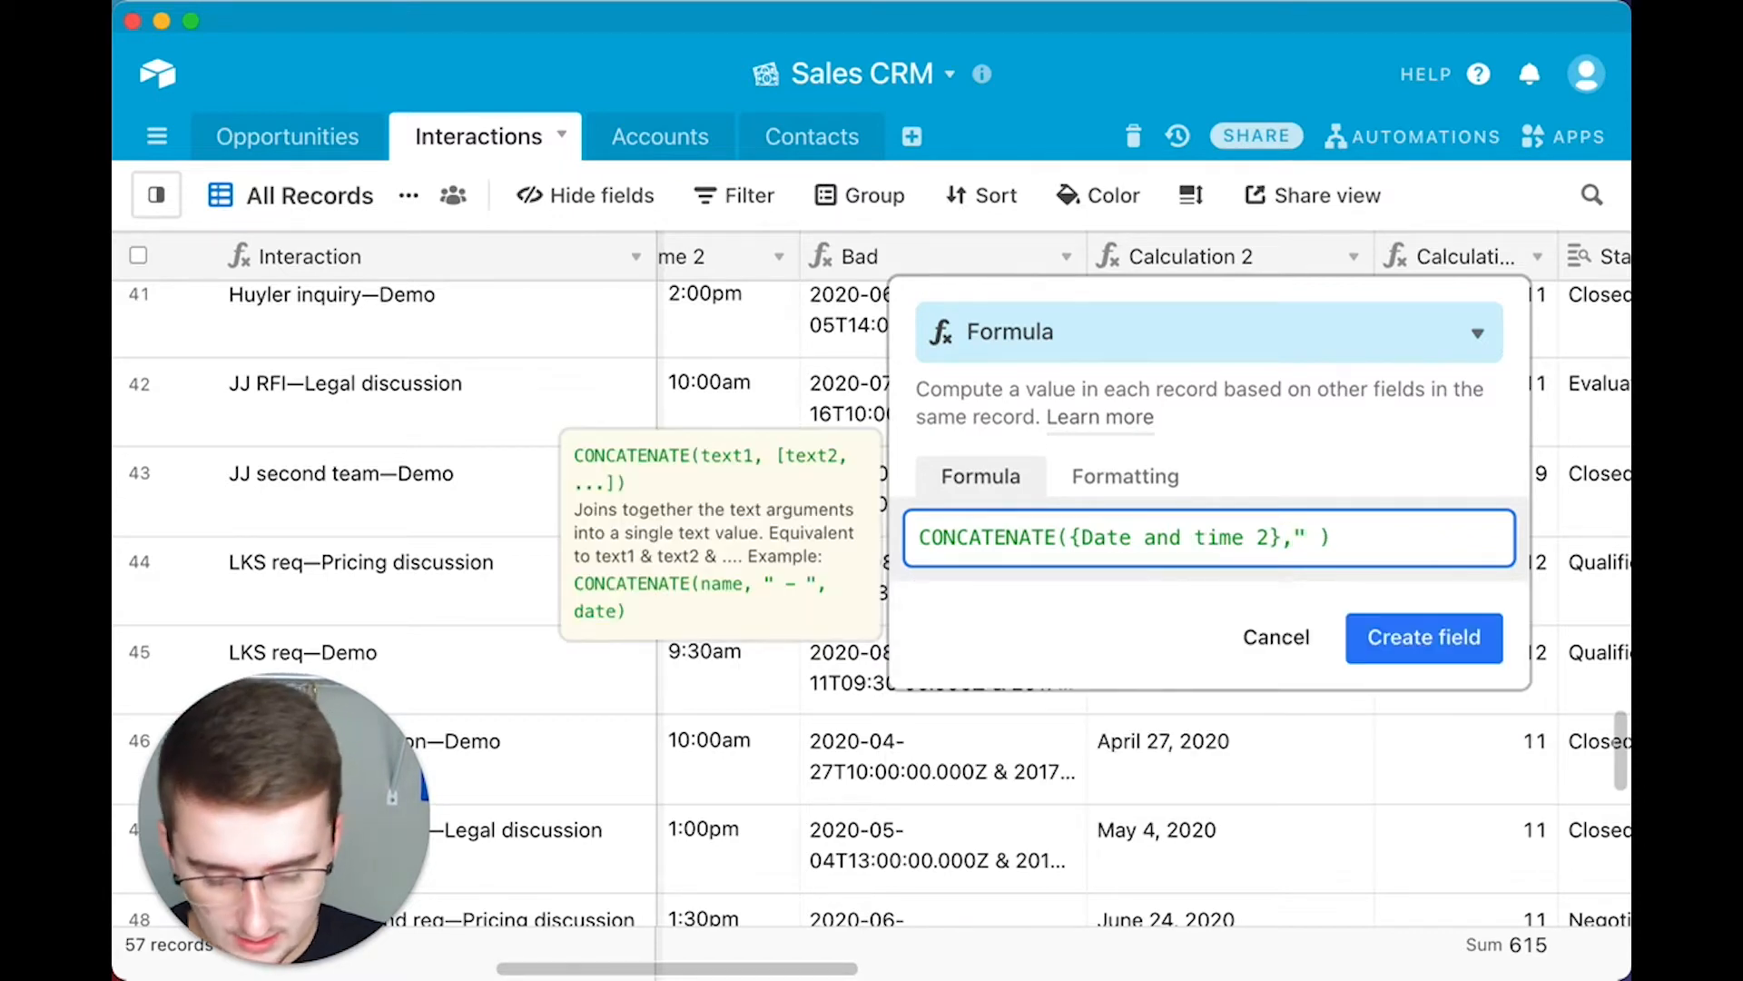
type("& \"")
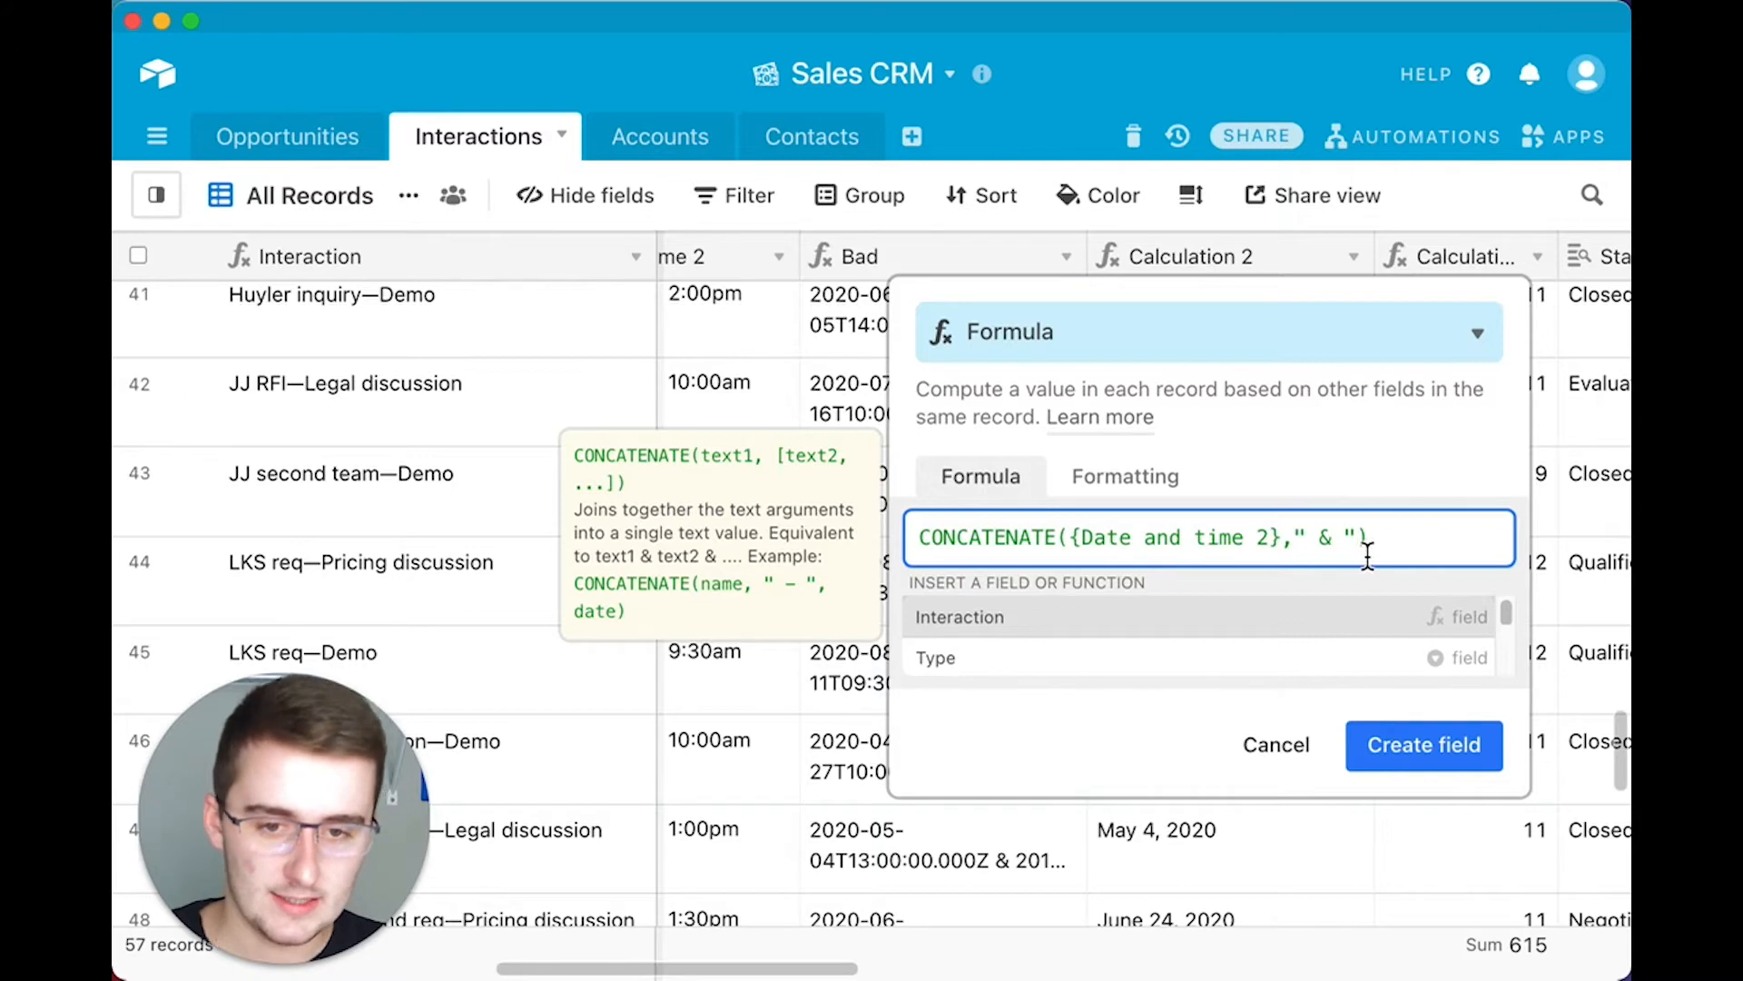
- Finish the formula with {Date and time 1} and create the field
type(",")
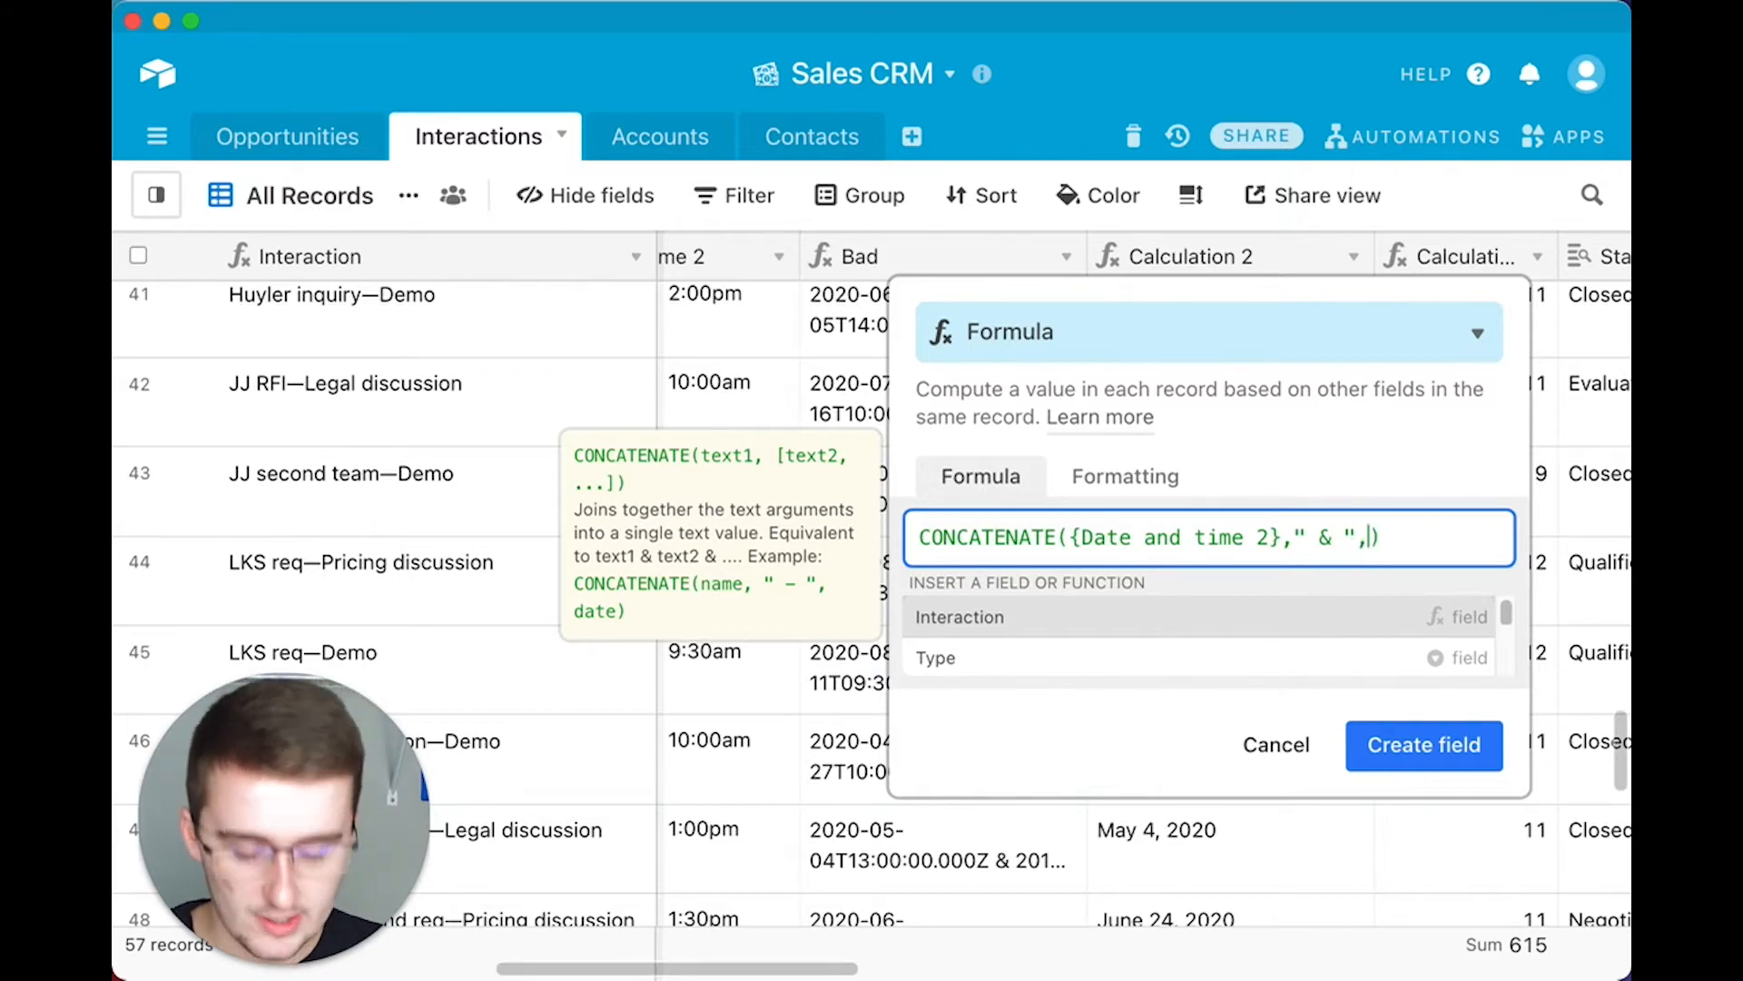
type("dat")
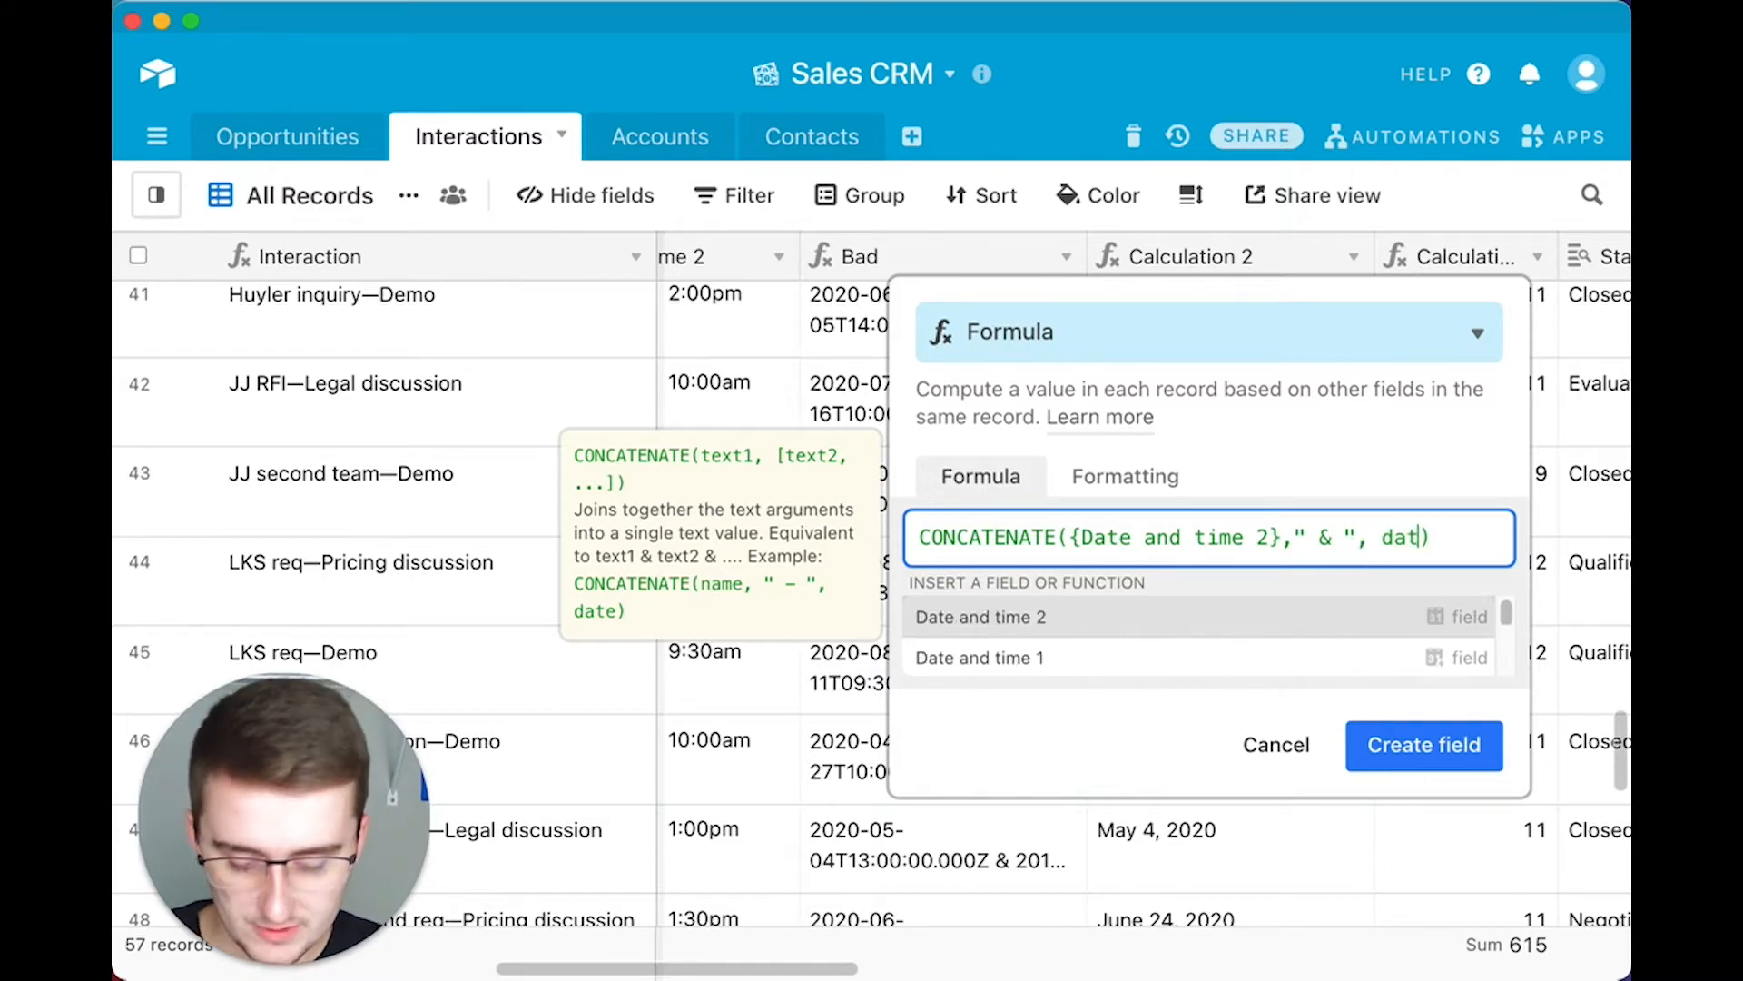
left_click(979, 658)
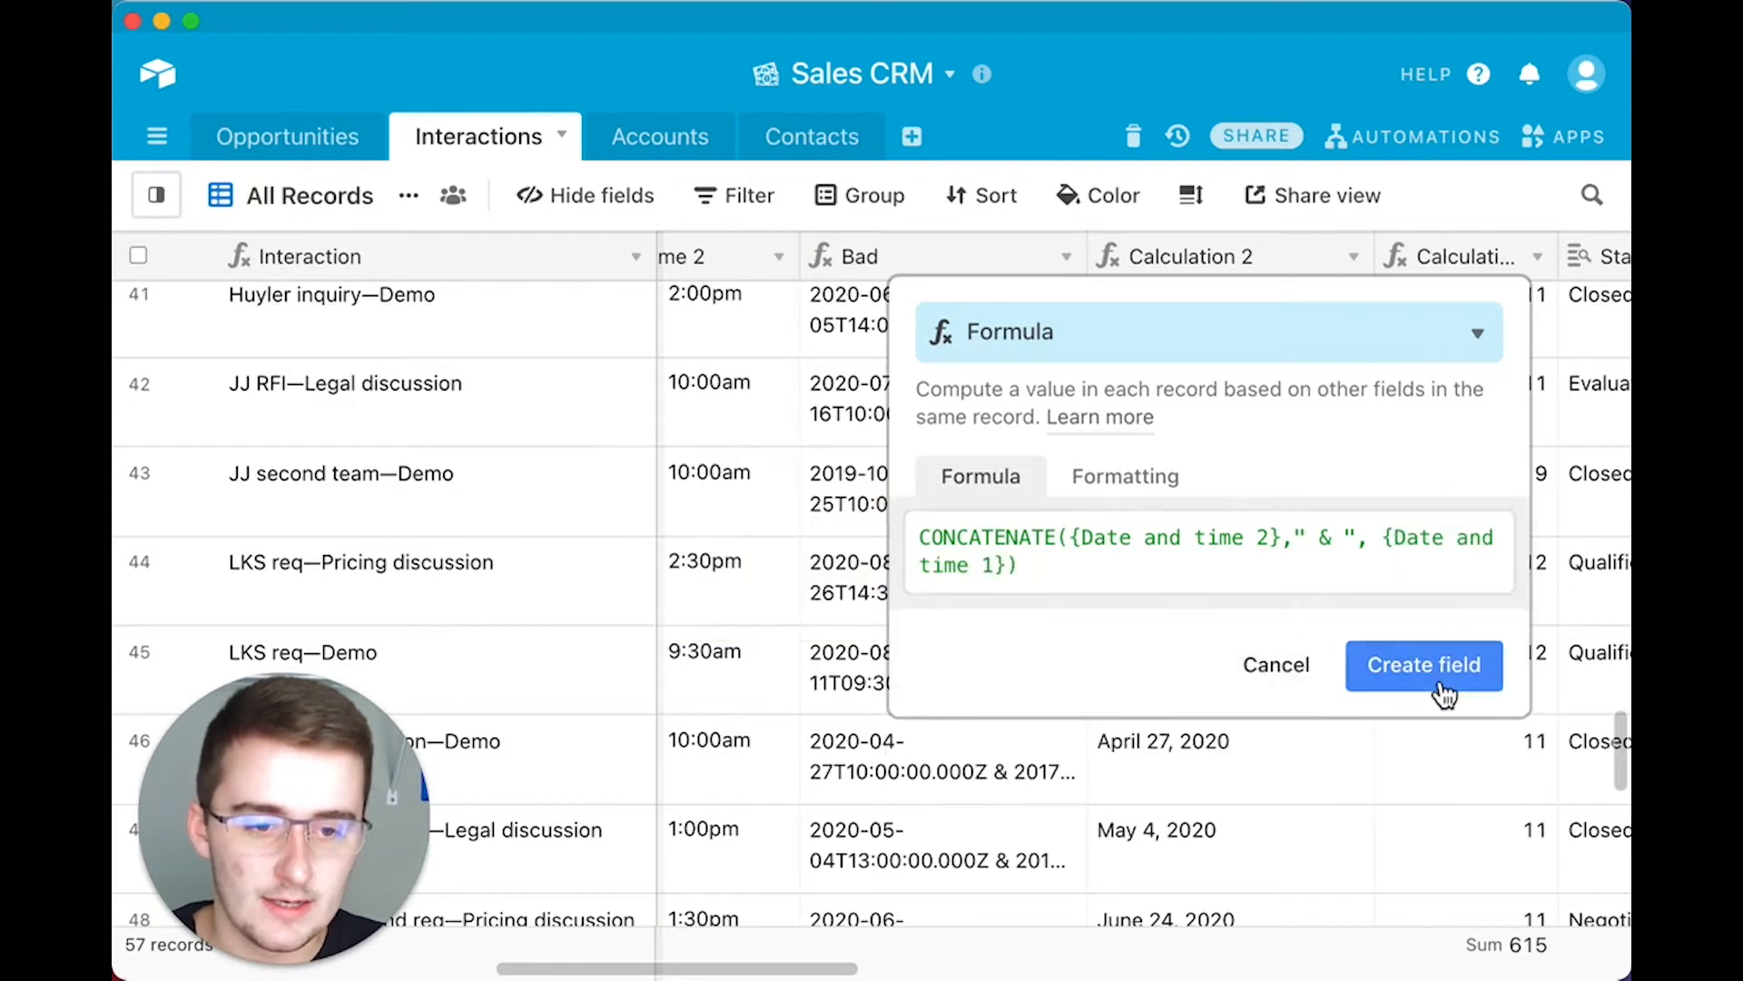
left_click(1424, 665)
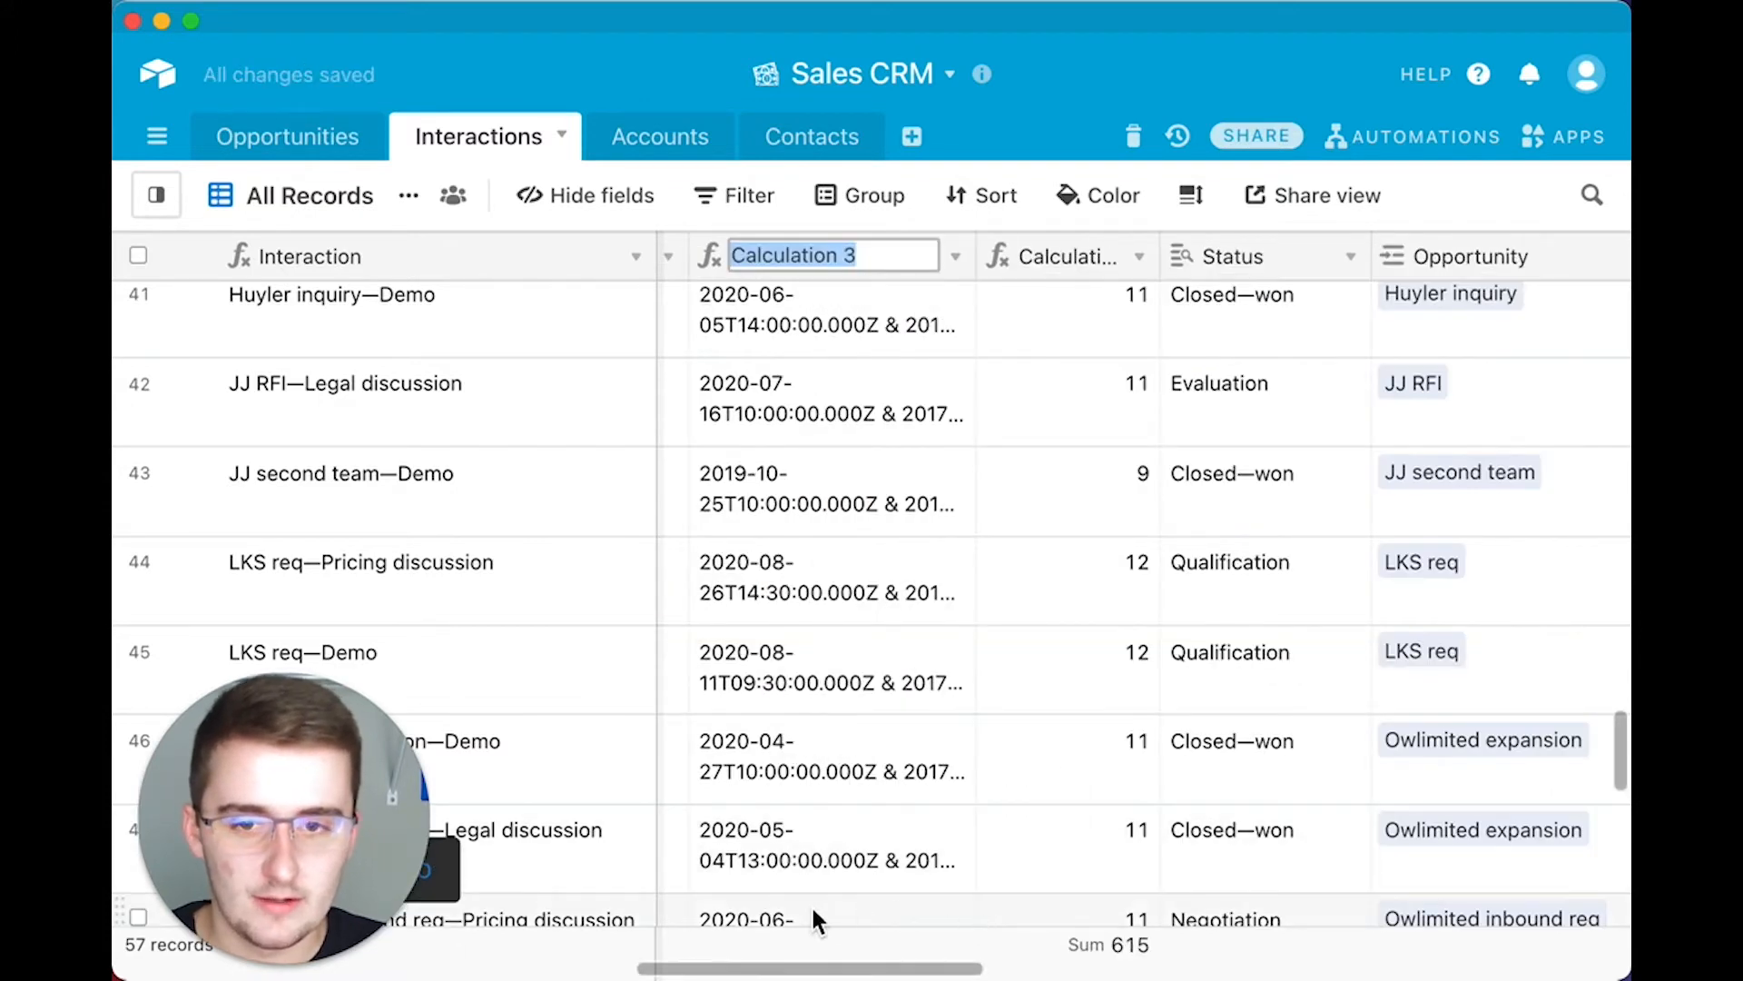
- Review Calculation 2's DATETIME_FORMAT({Date and time 2},'LL') formula and cancel without changes
type("Tutor")
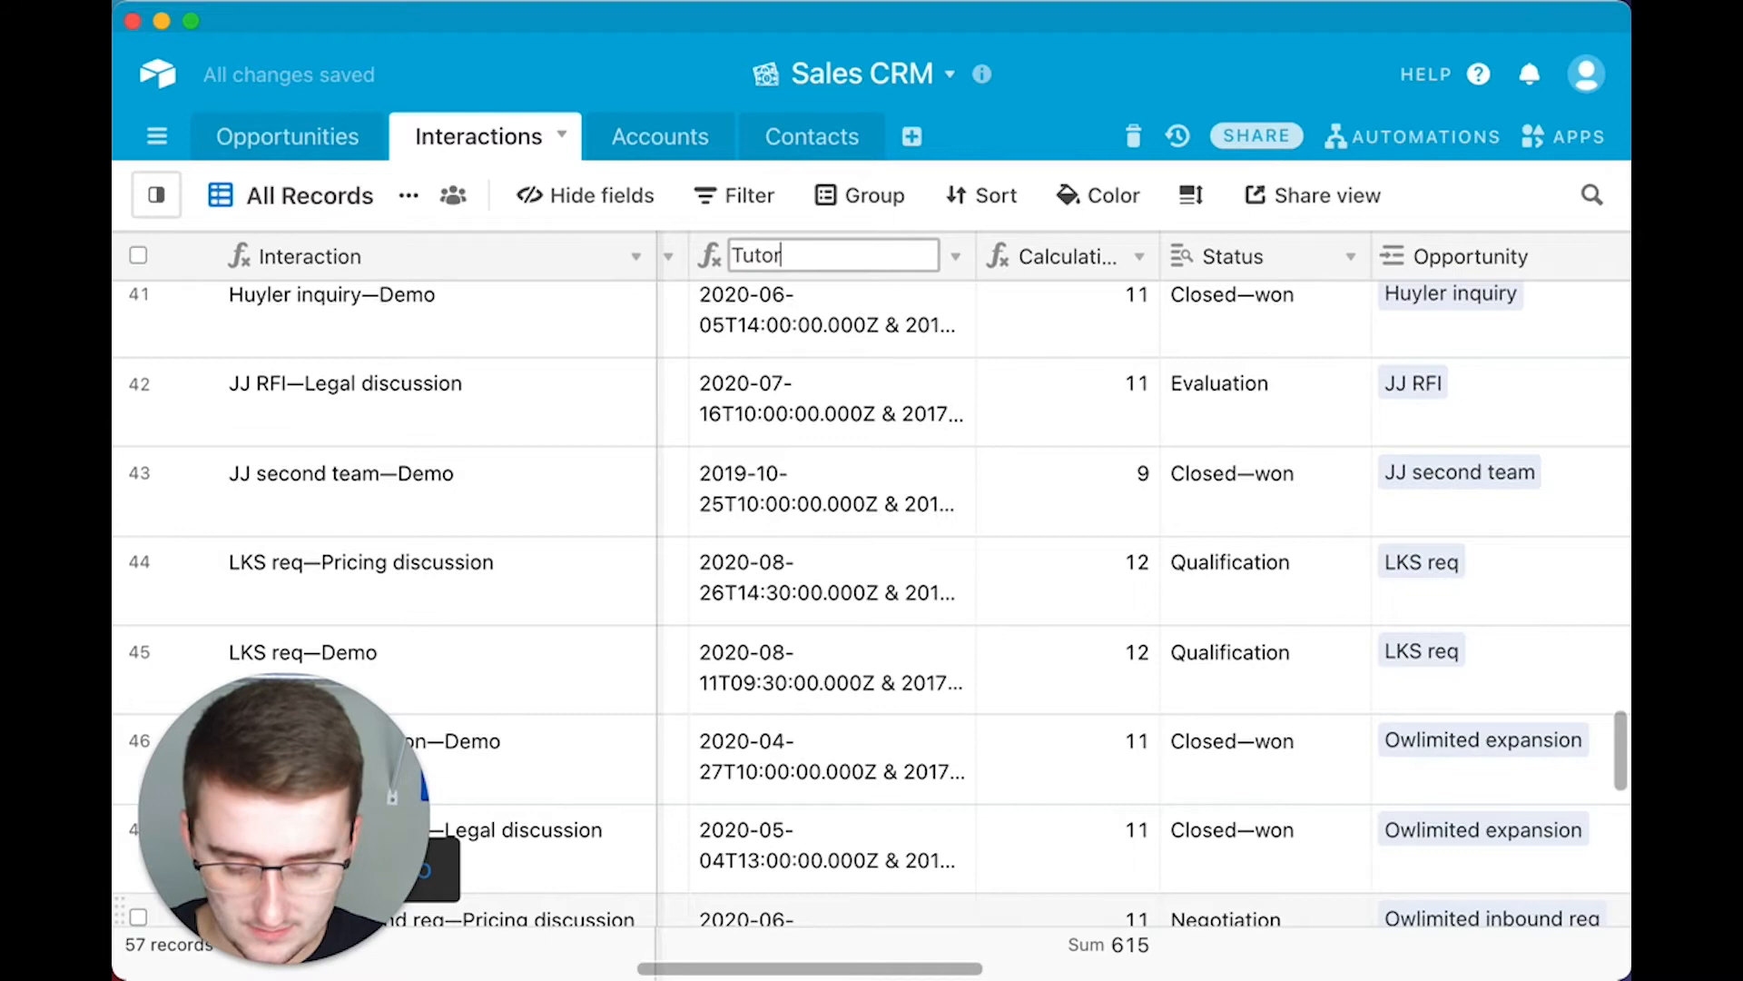
left_click(828, 577)
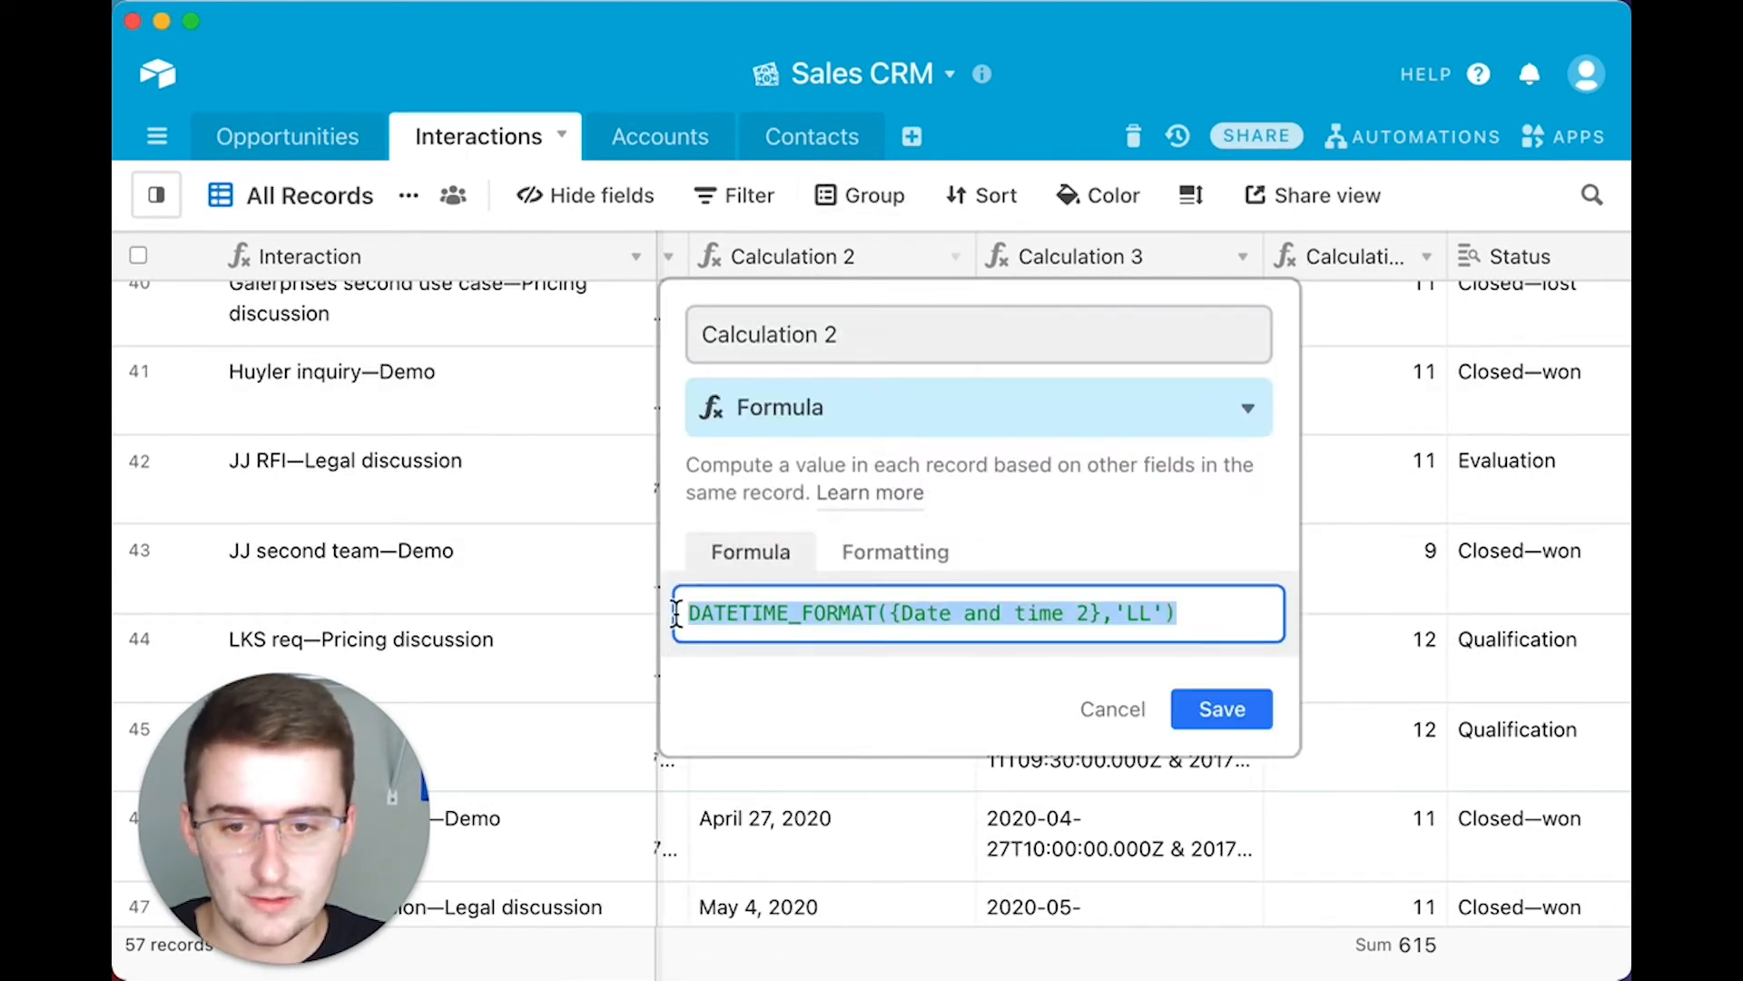
left_click(1220, 710)
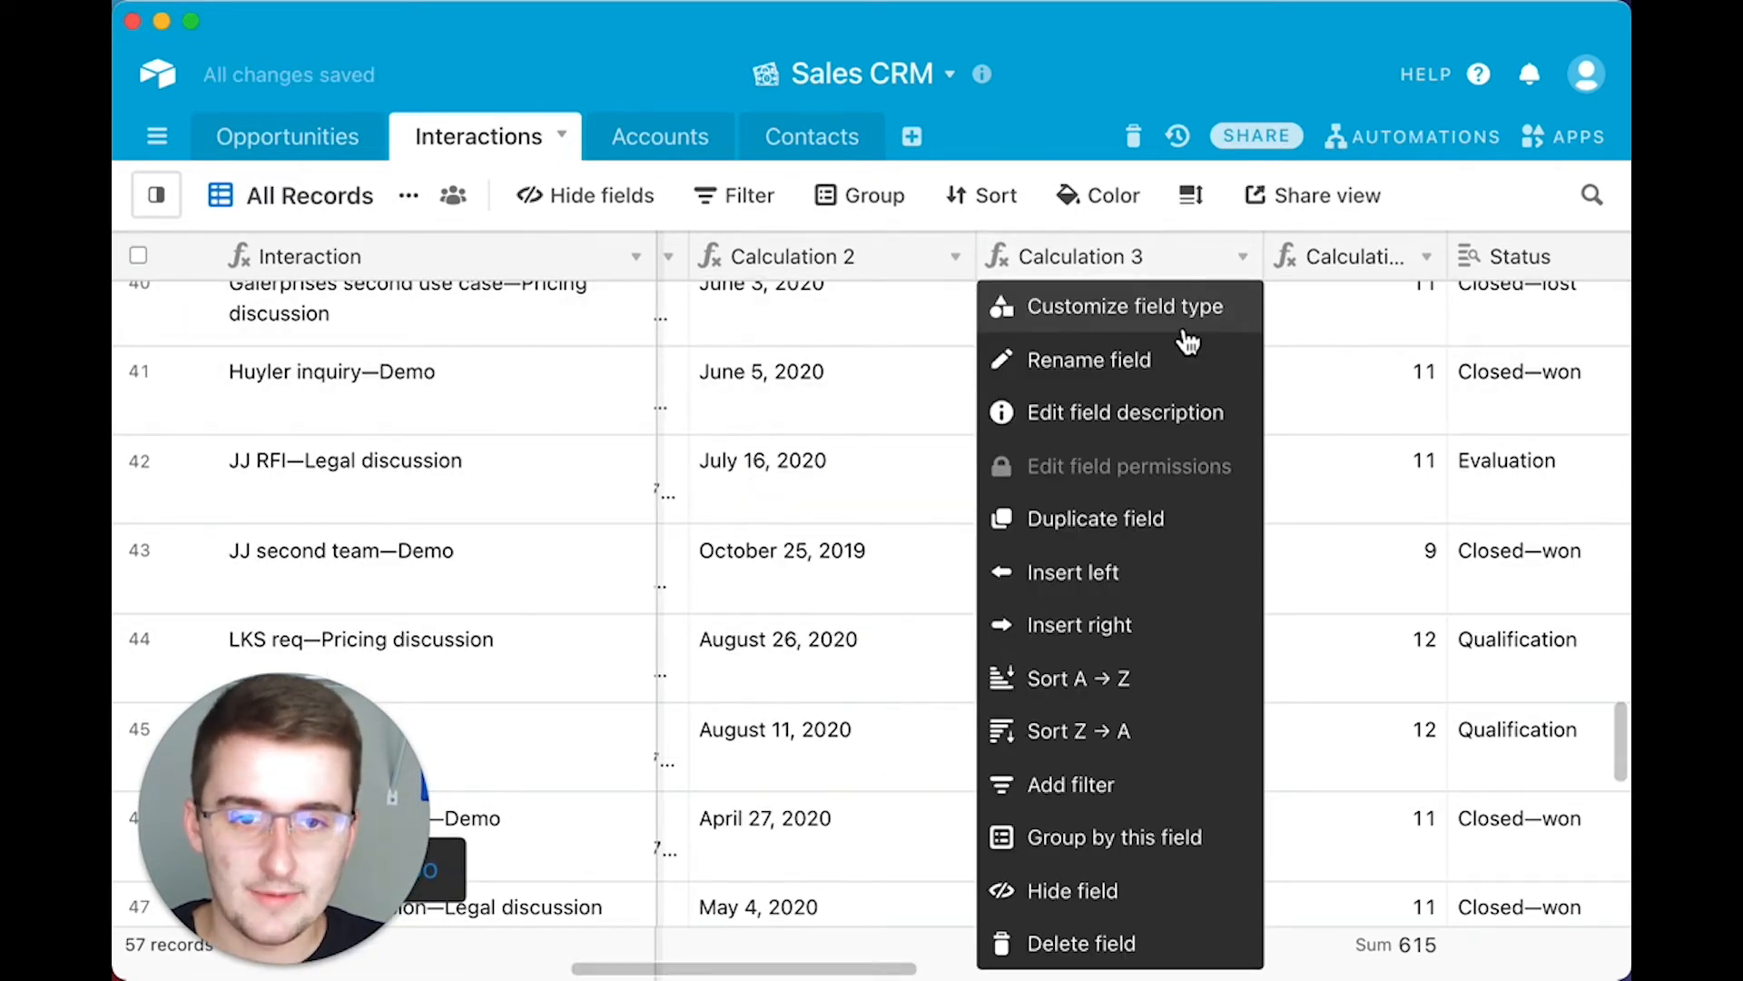
- Wrap both date references in Calculation 3 with DATETIME_FORMAT(...,'LL') and save the formula
left_click(1124, 305)
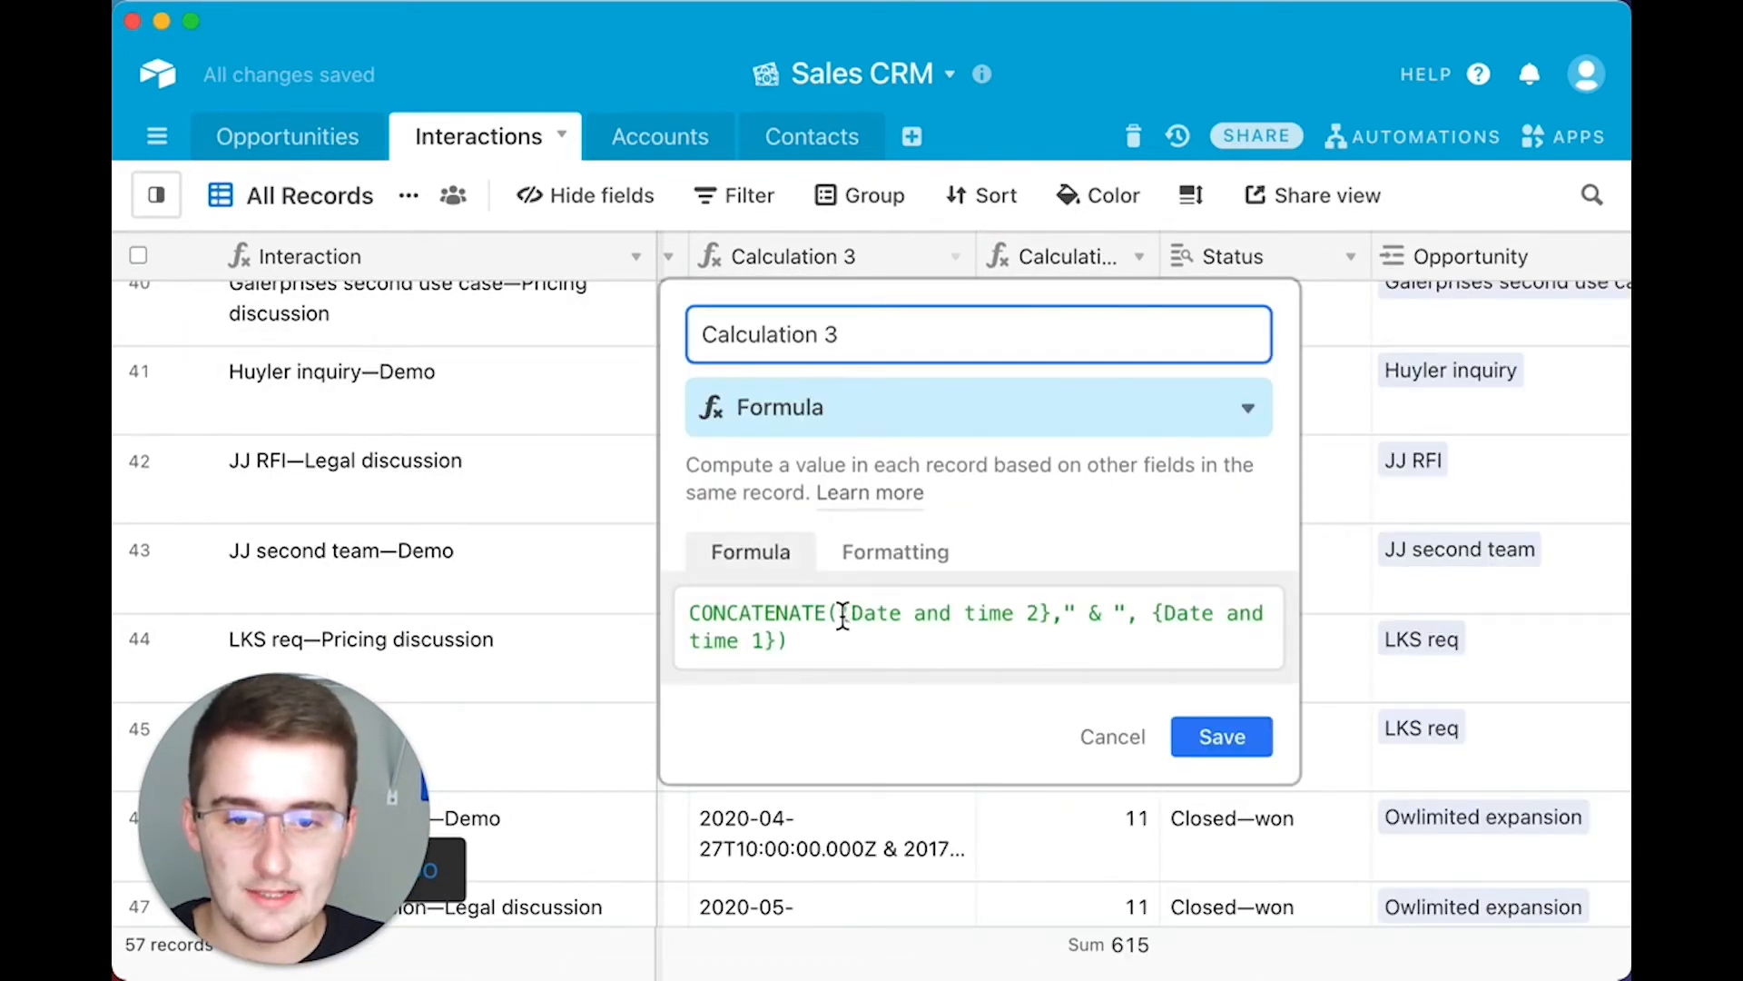
left_click(979, 626)
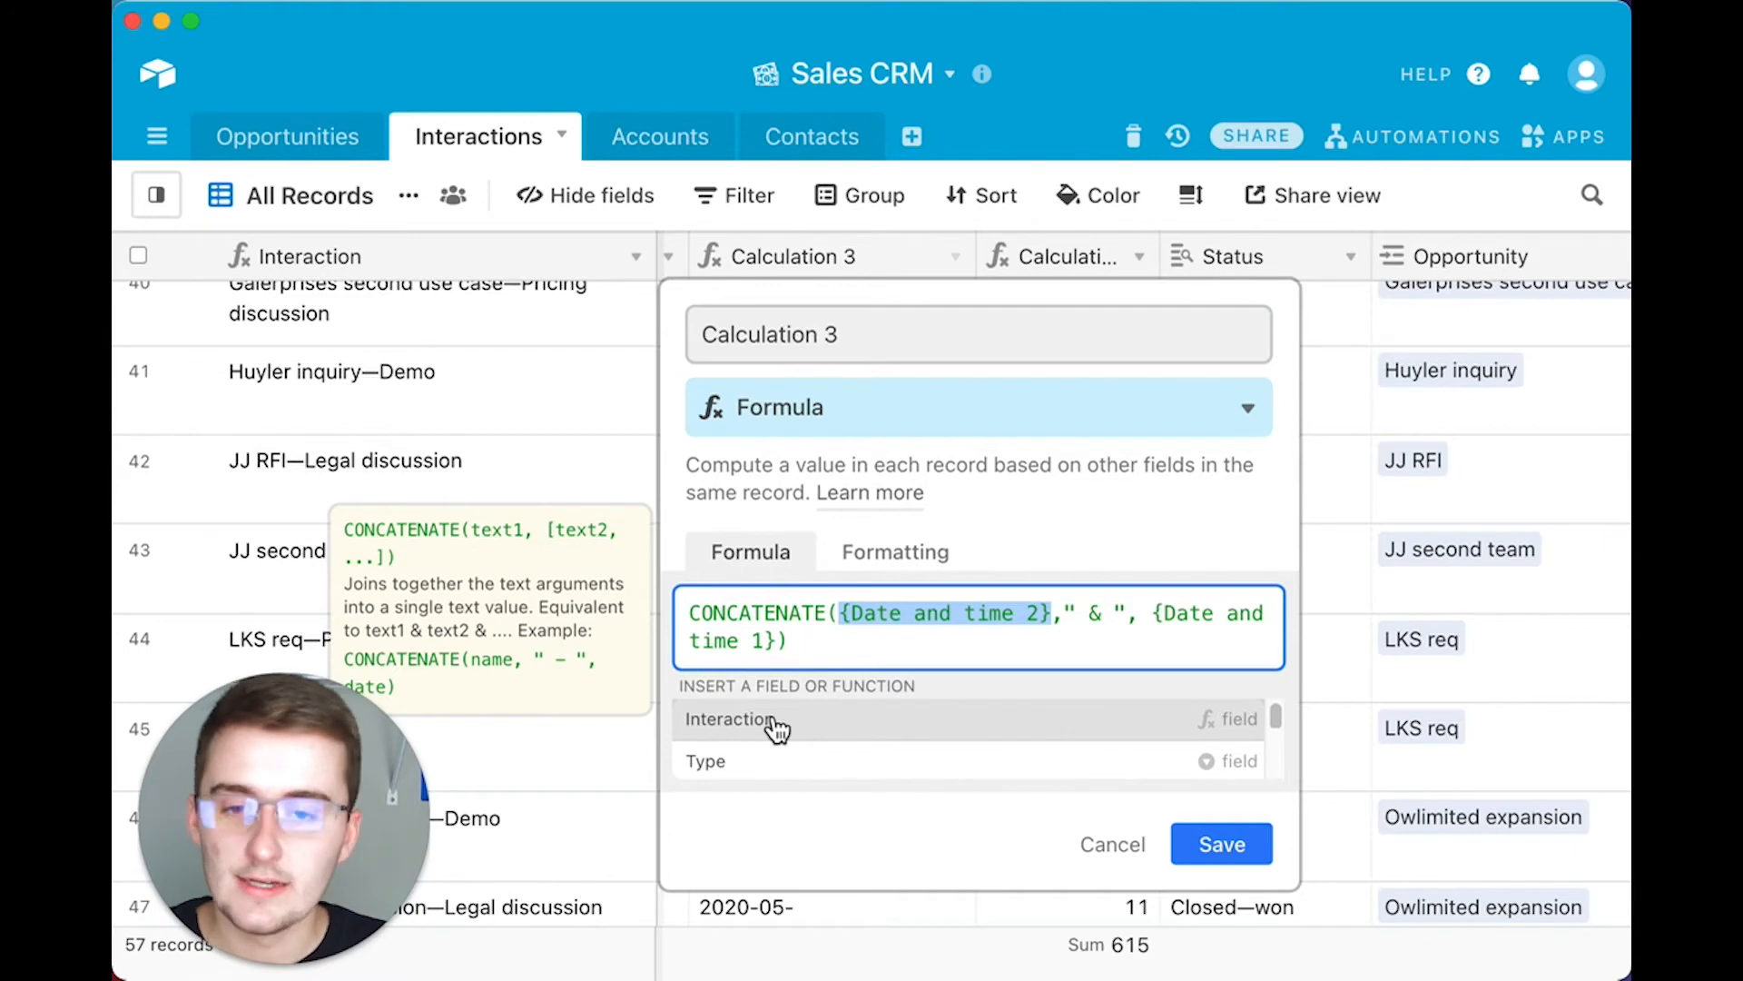
mouse_move(779, 815)
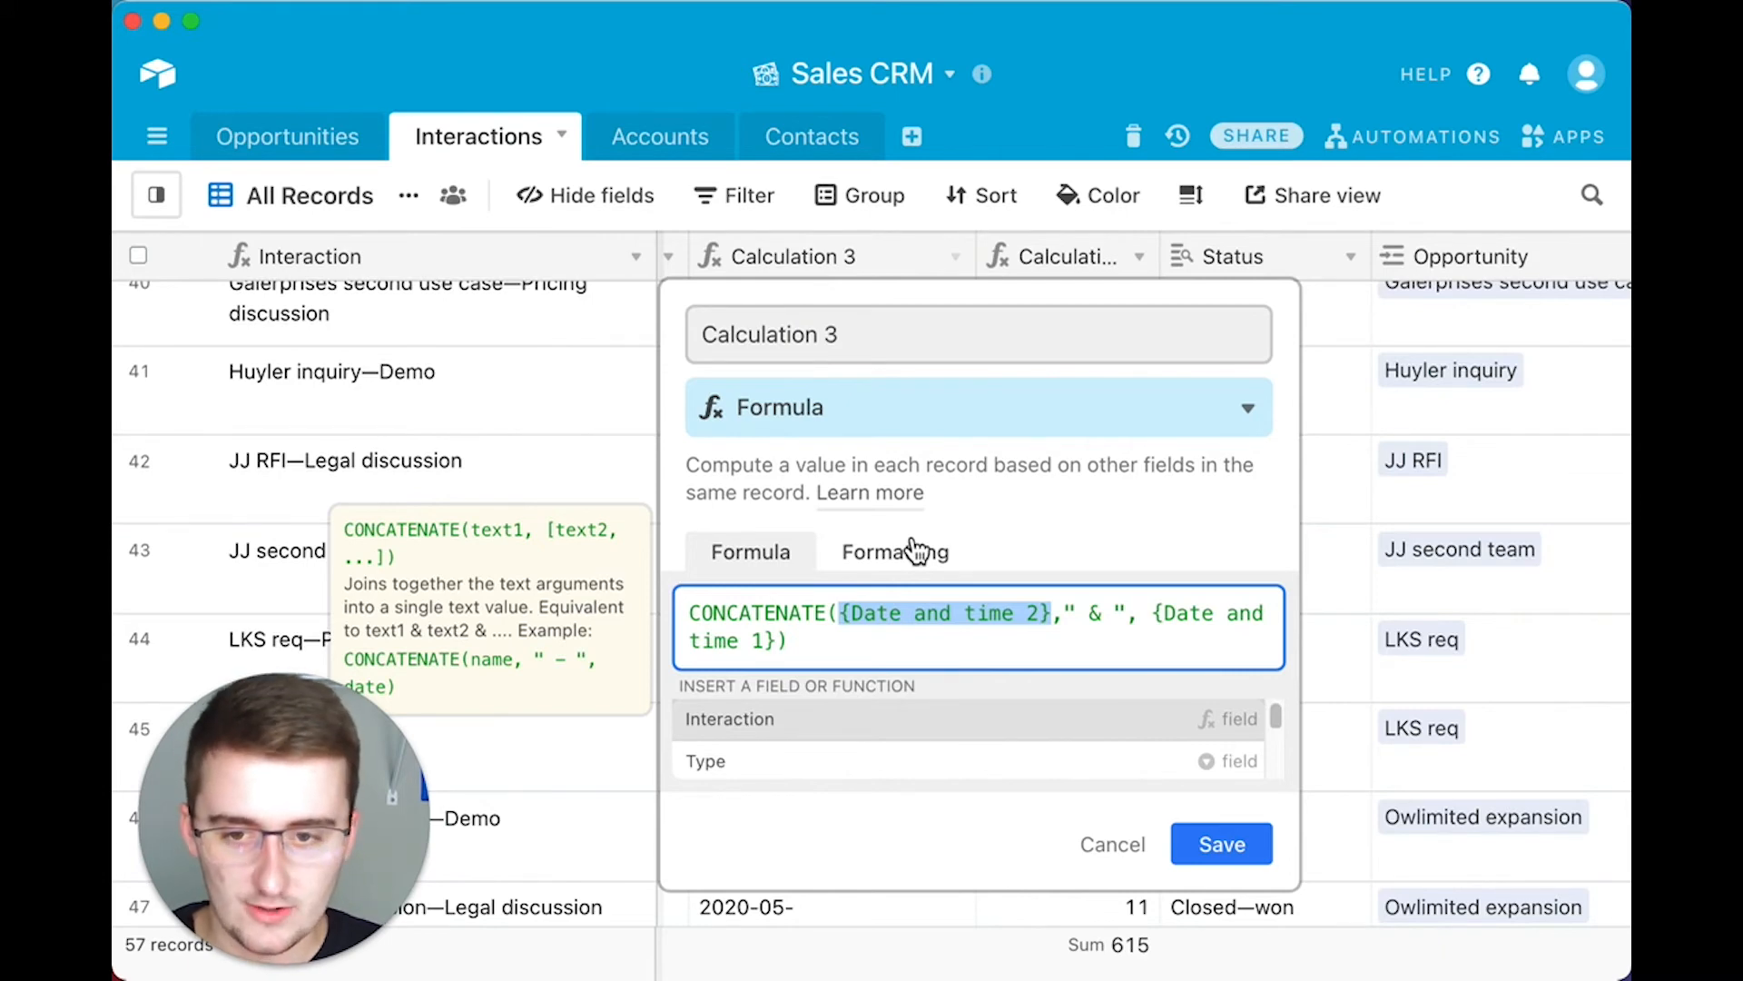
type("DATETIME_FORMAT({Date and time 2},'LL')")
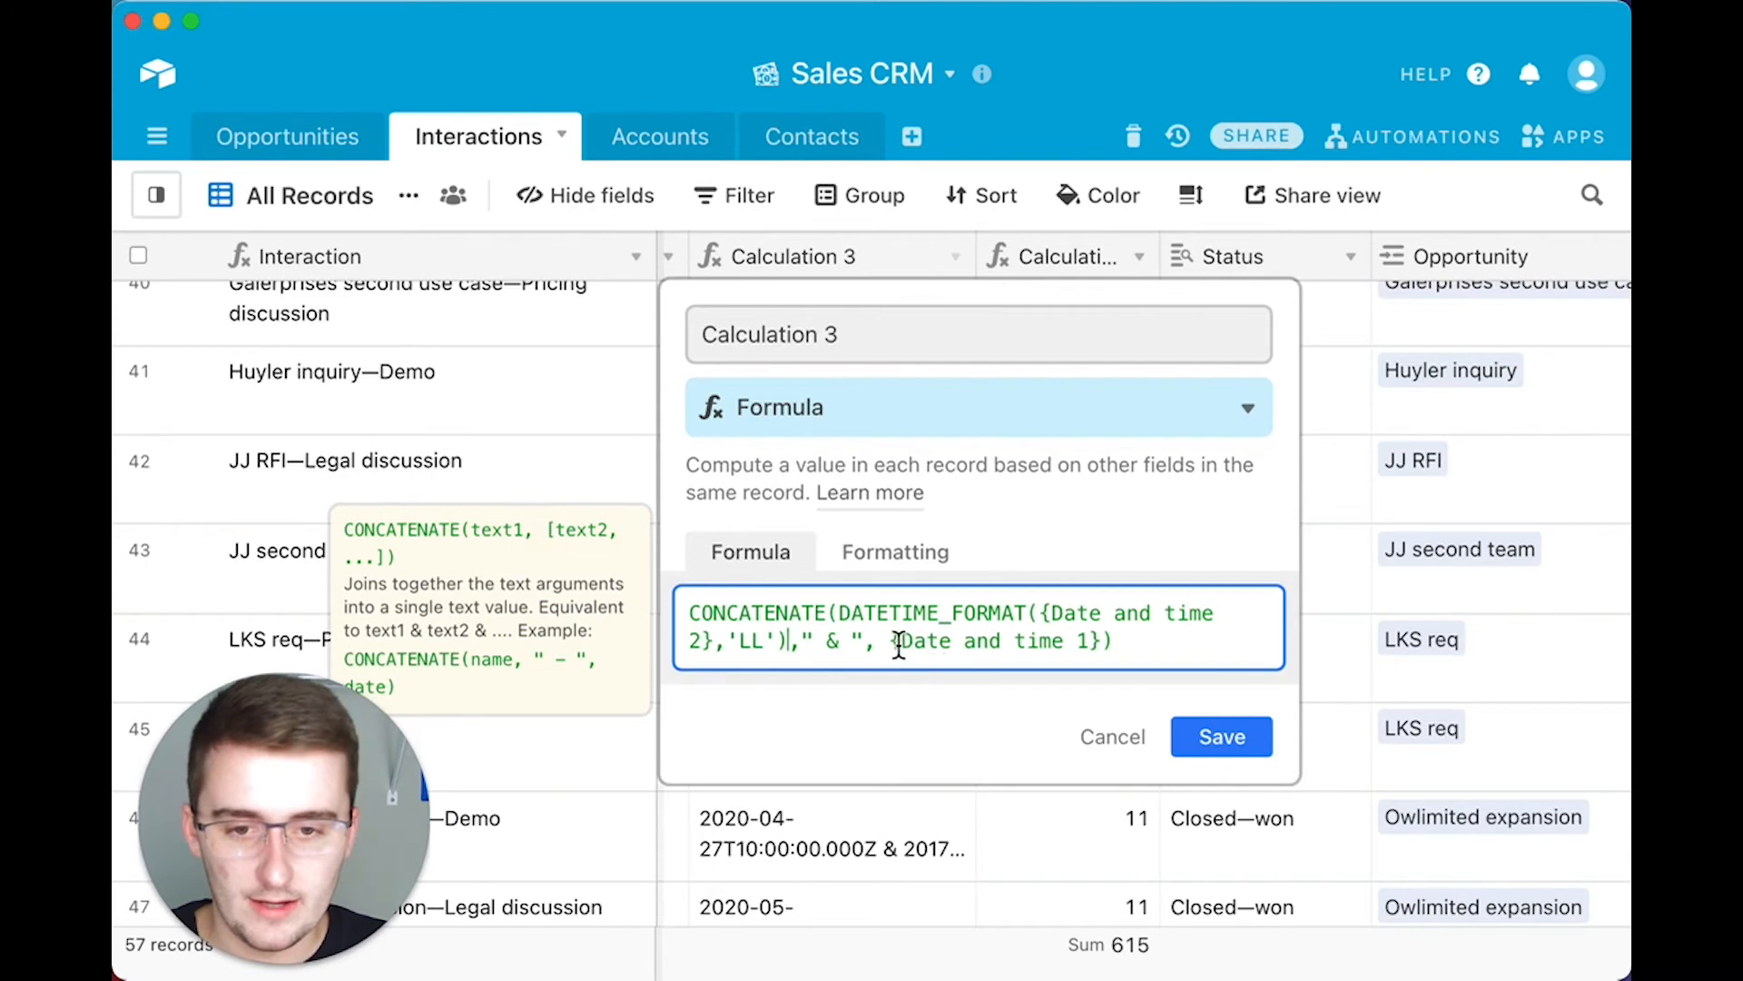
double_click(990, 641)
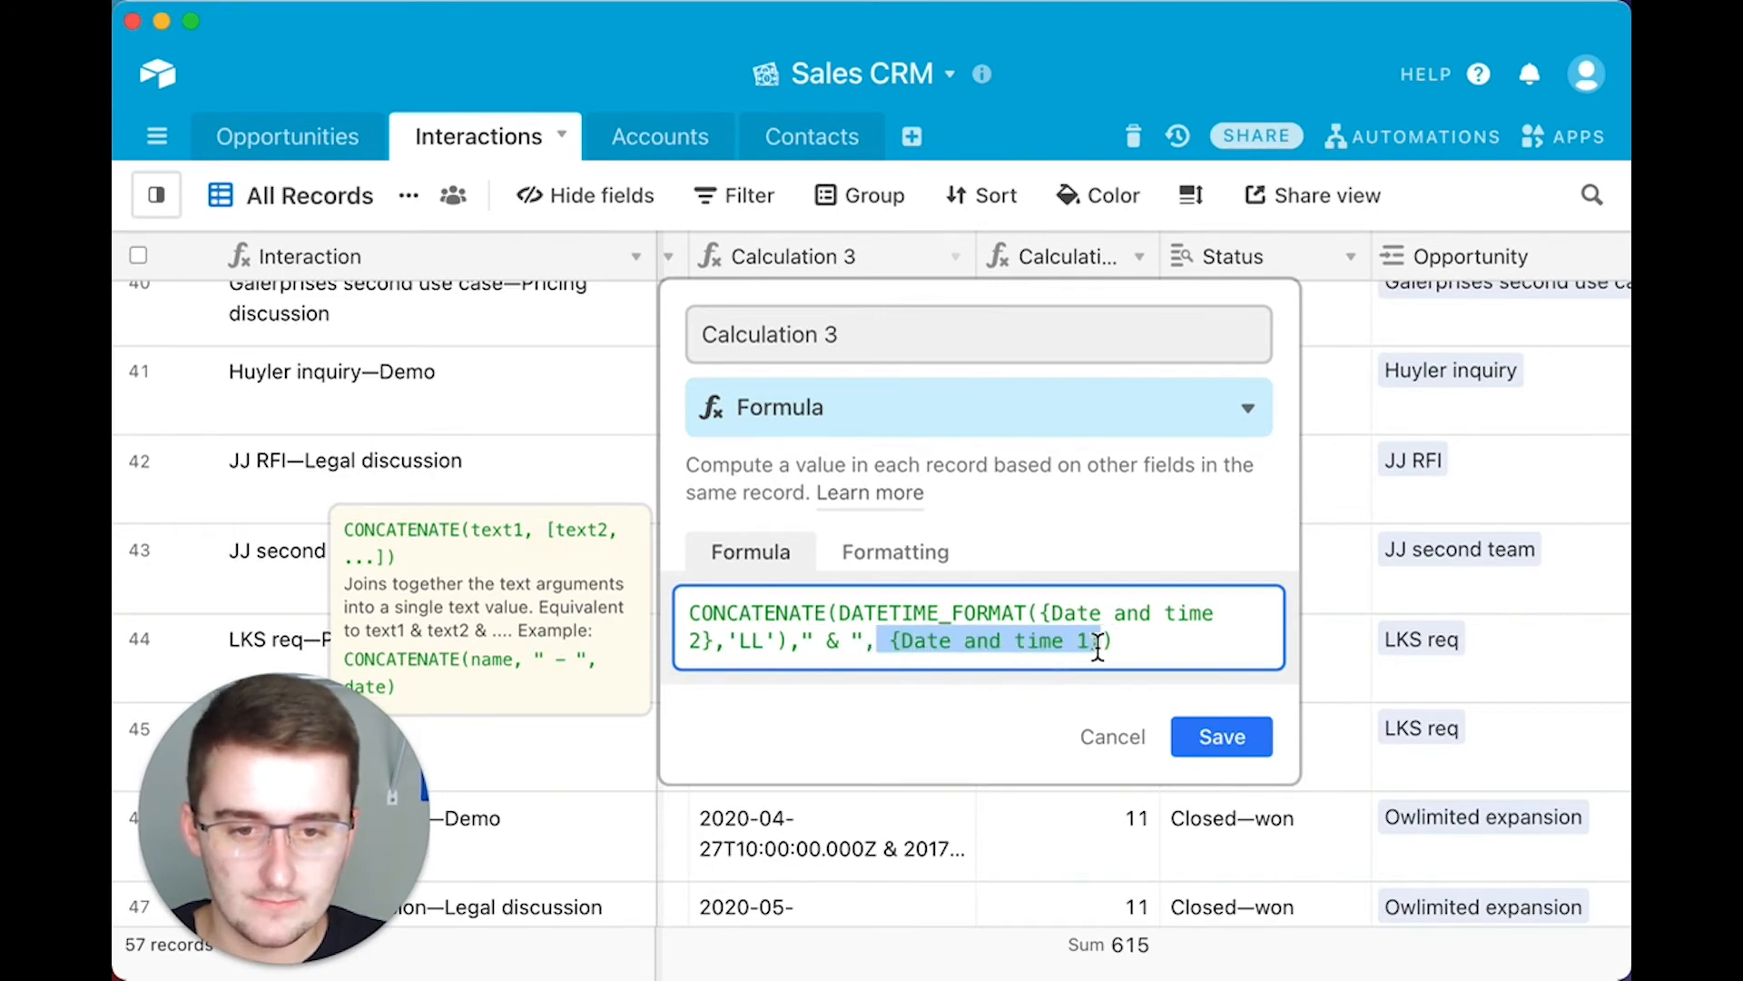
type("DATETIME_FORMAT({Date and time 2},'LL')")
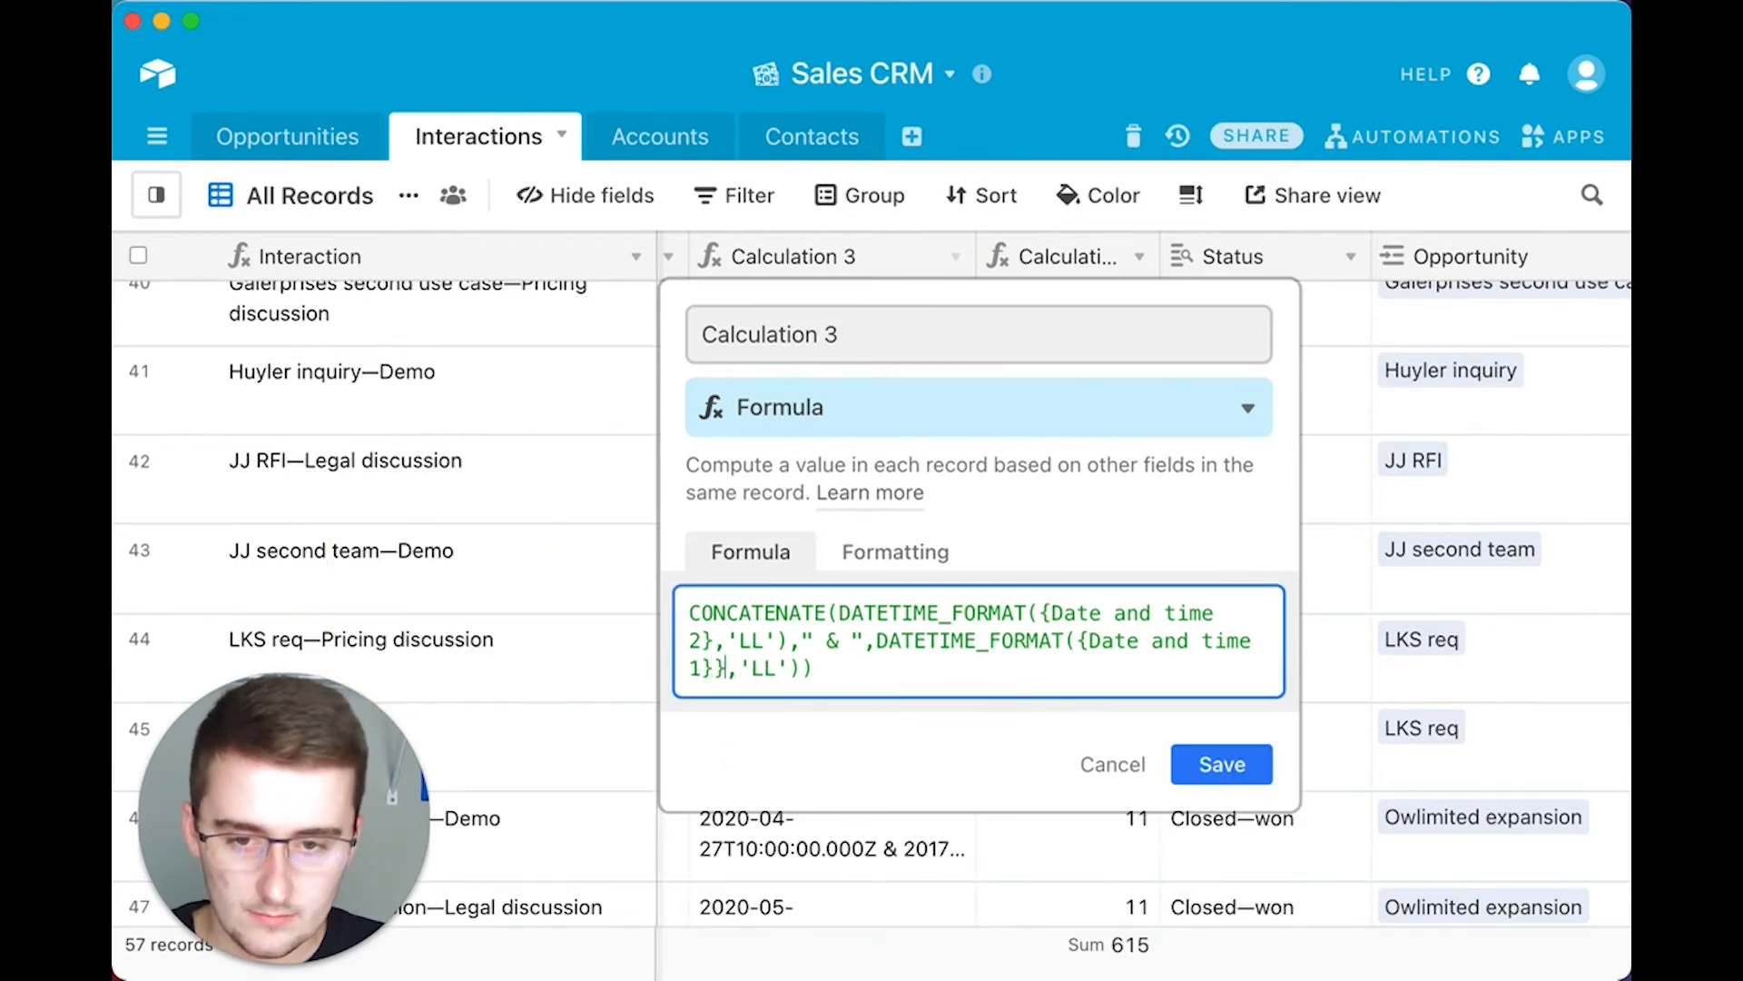
left_click(873, 665)
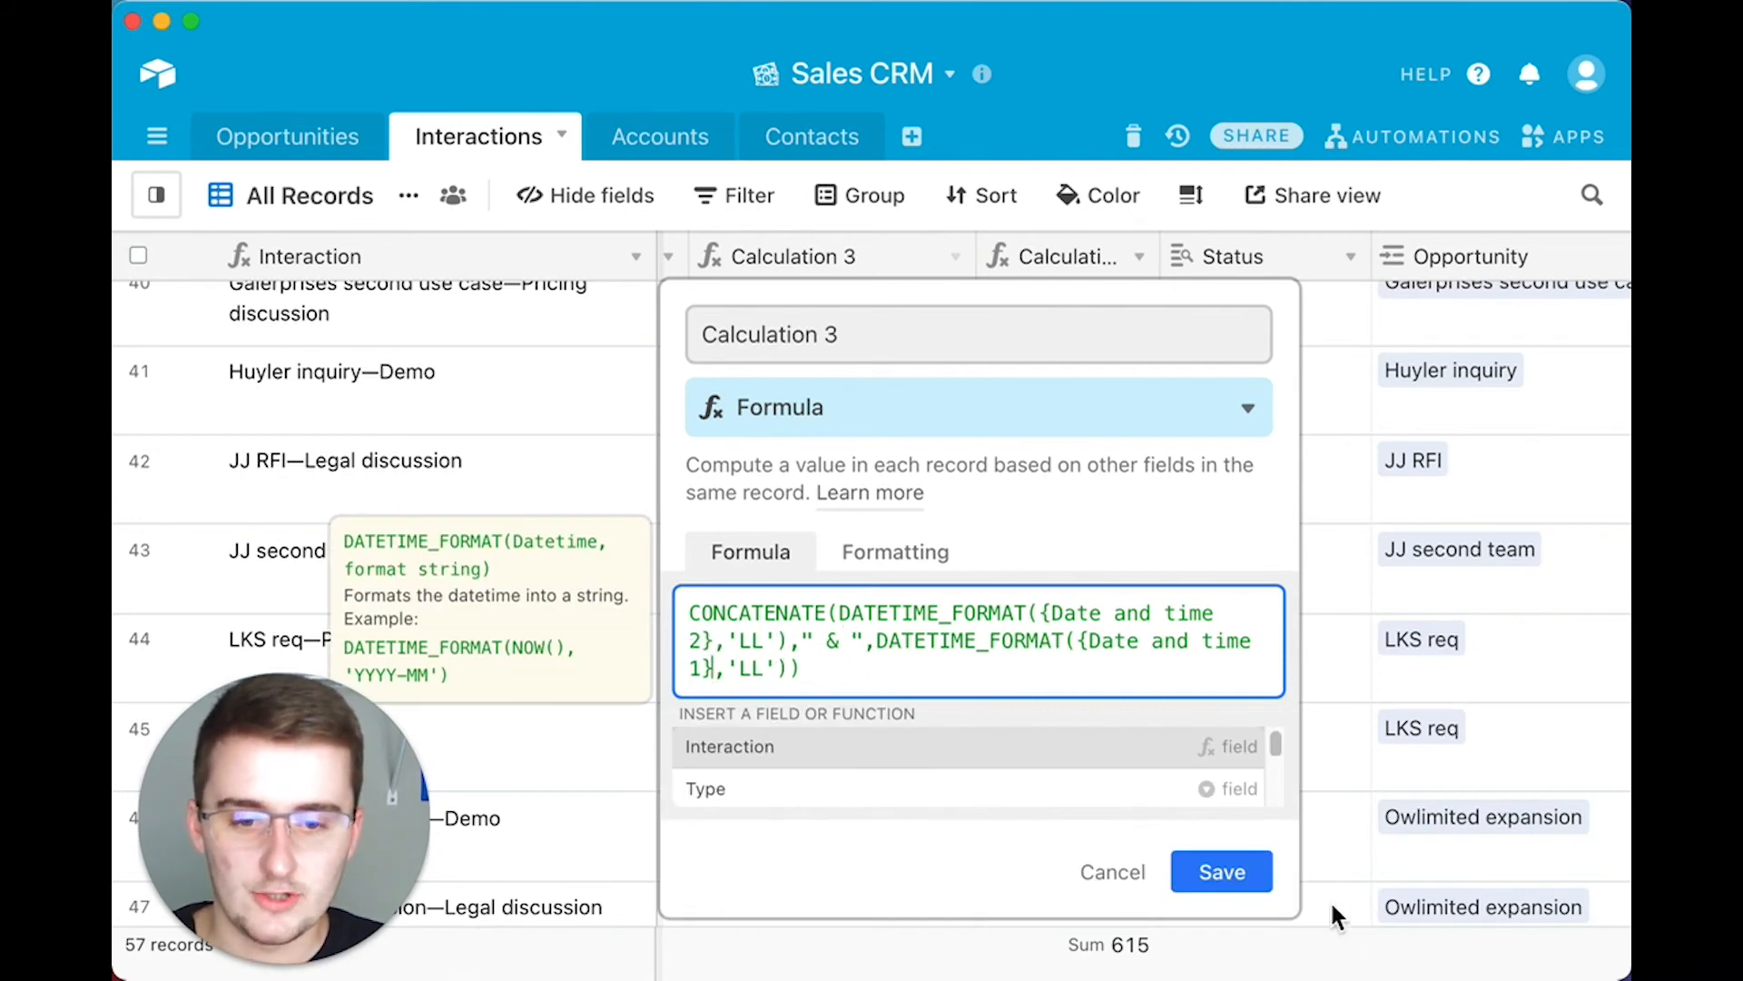
left_click(1220, 870)
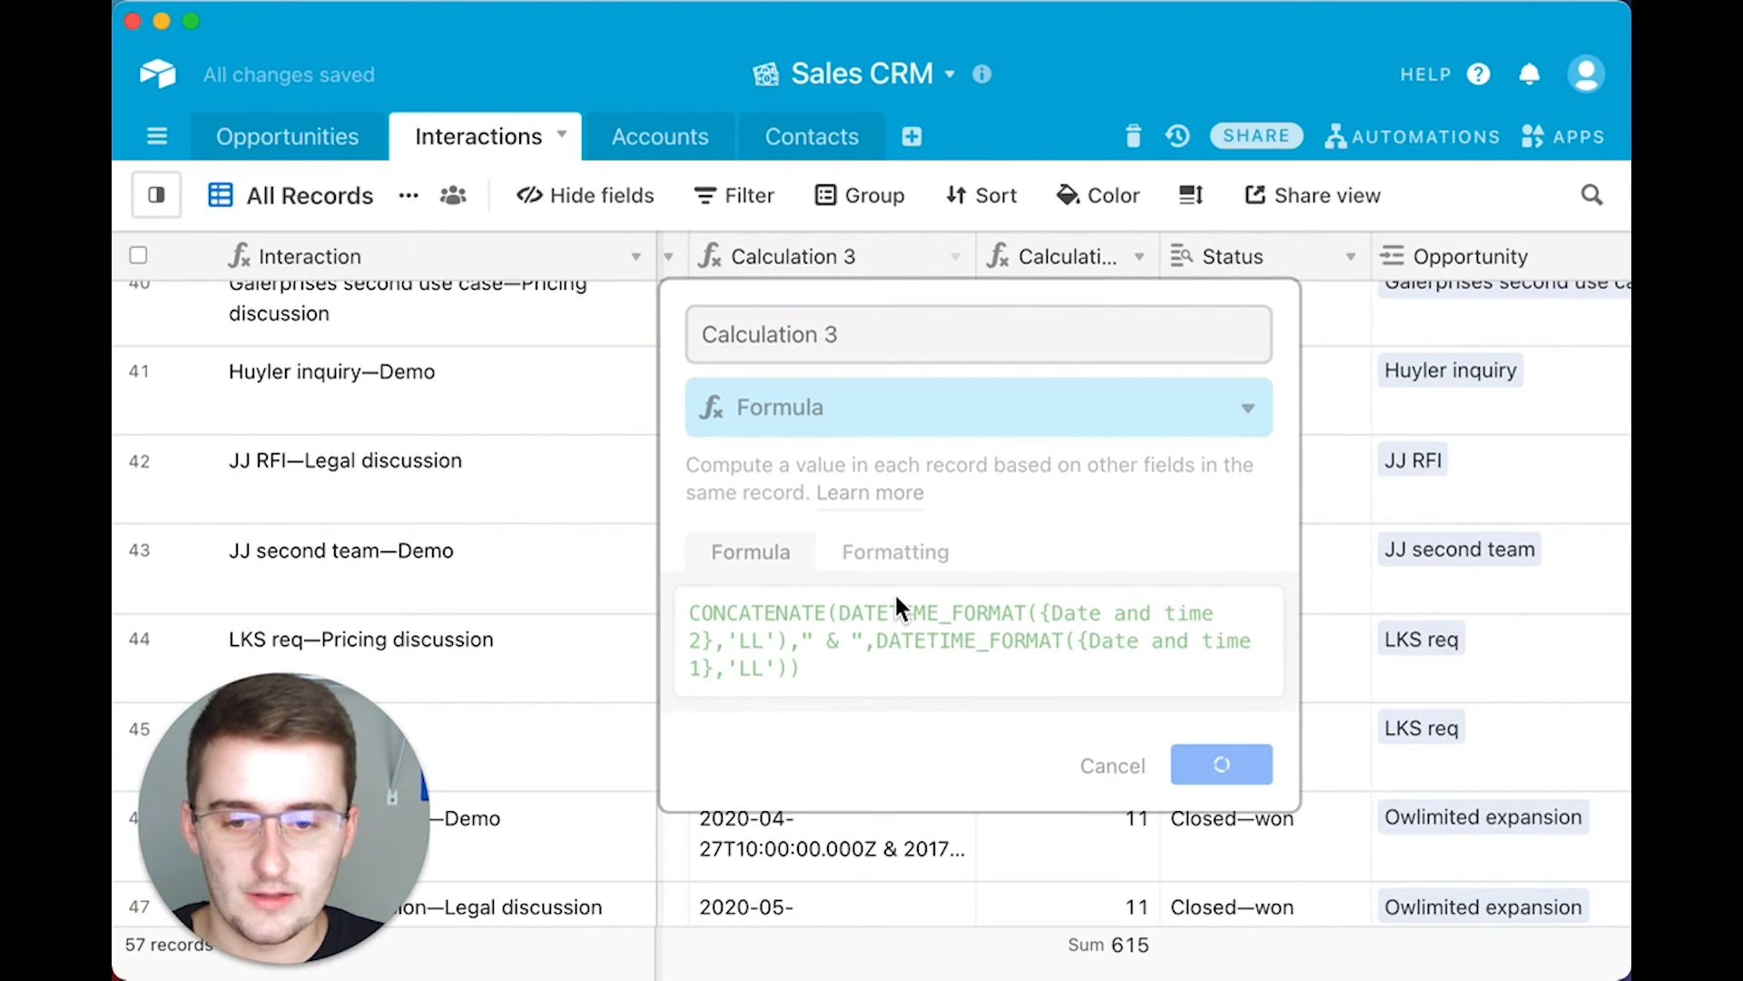
- Expand a record's Calculation 3 cell to read the combined long-format dates
left_click(1220, 765)
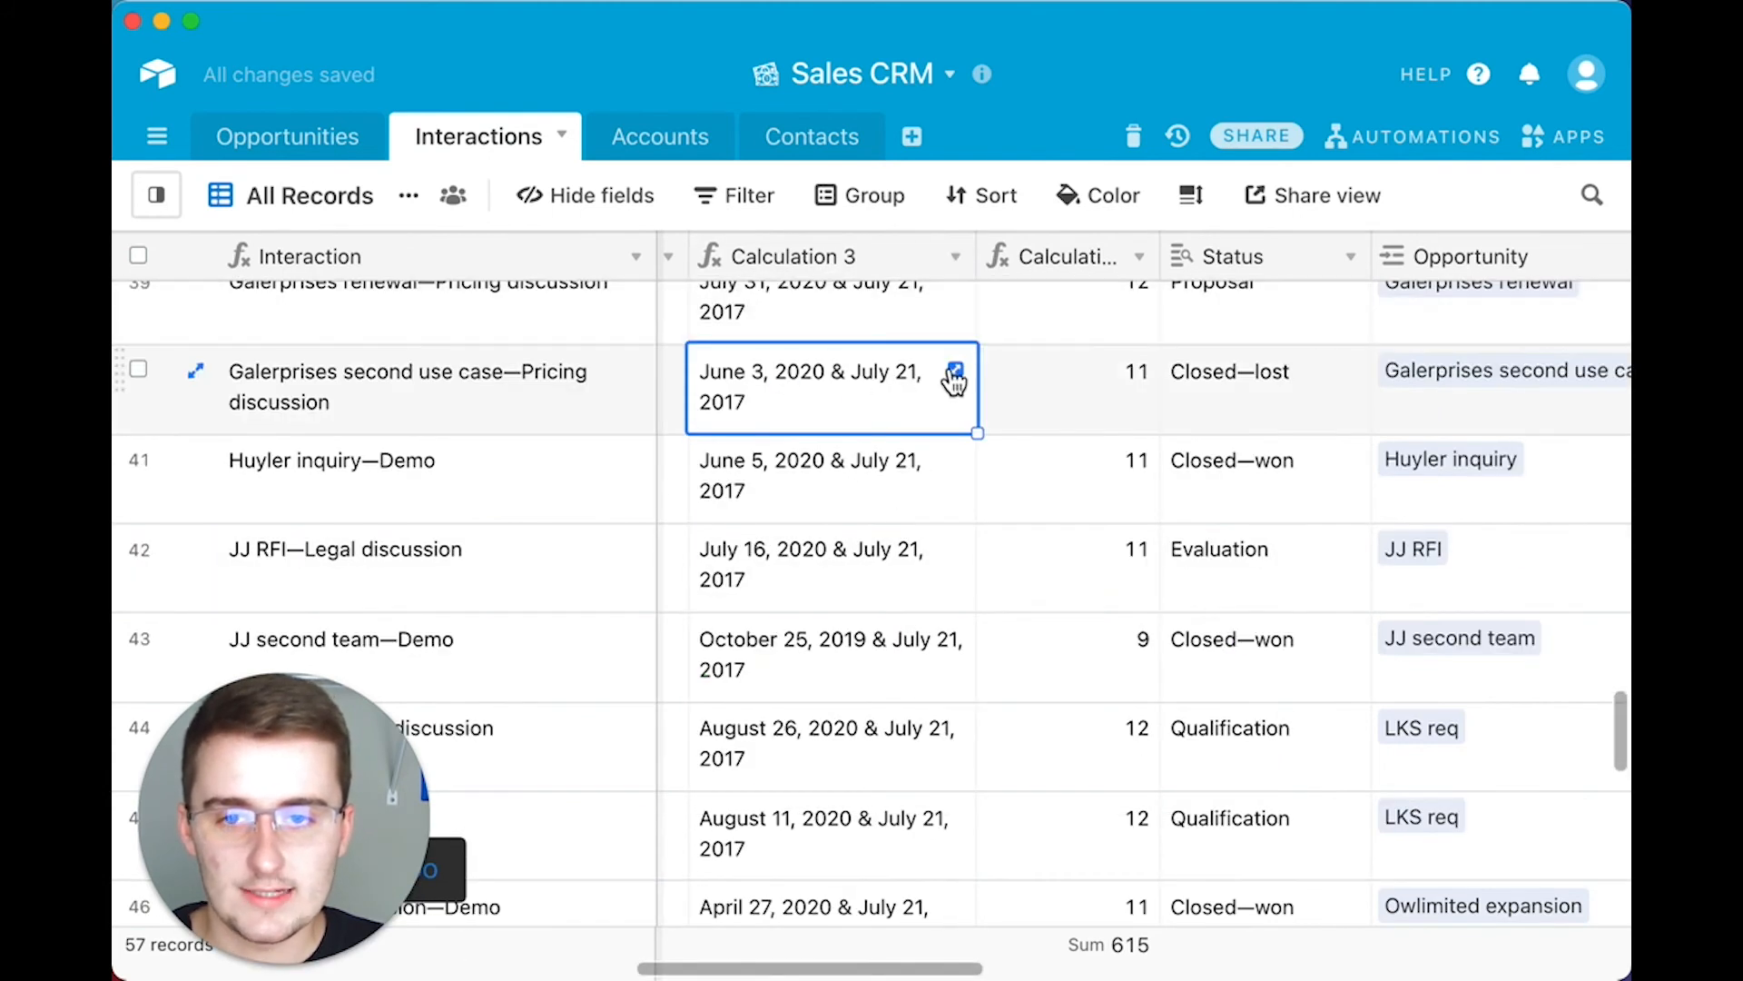
left_click(955, 370)
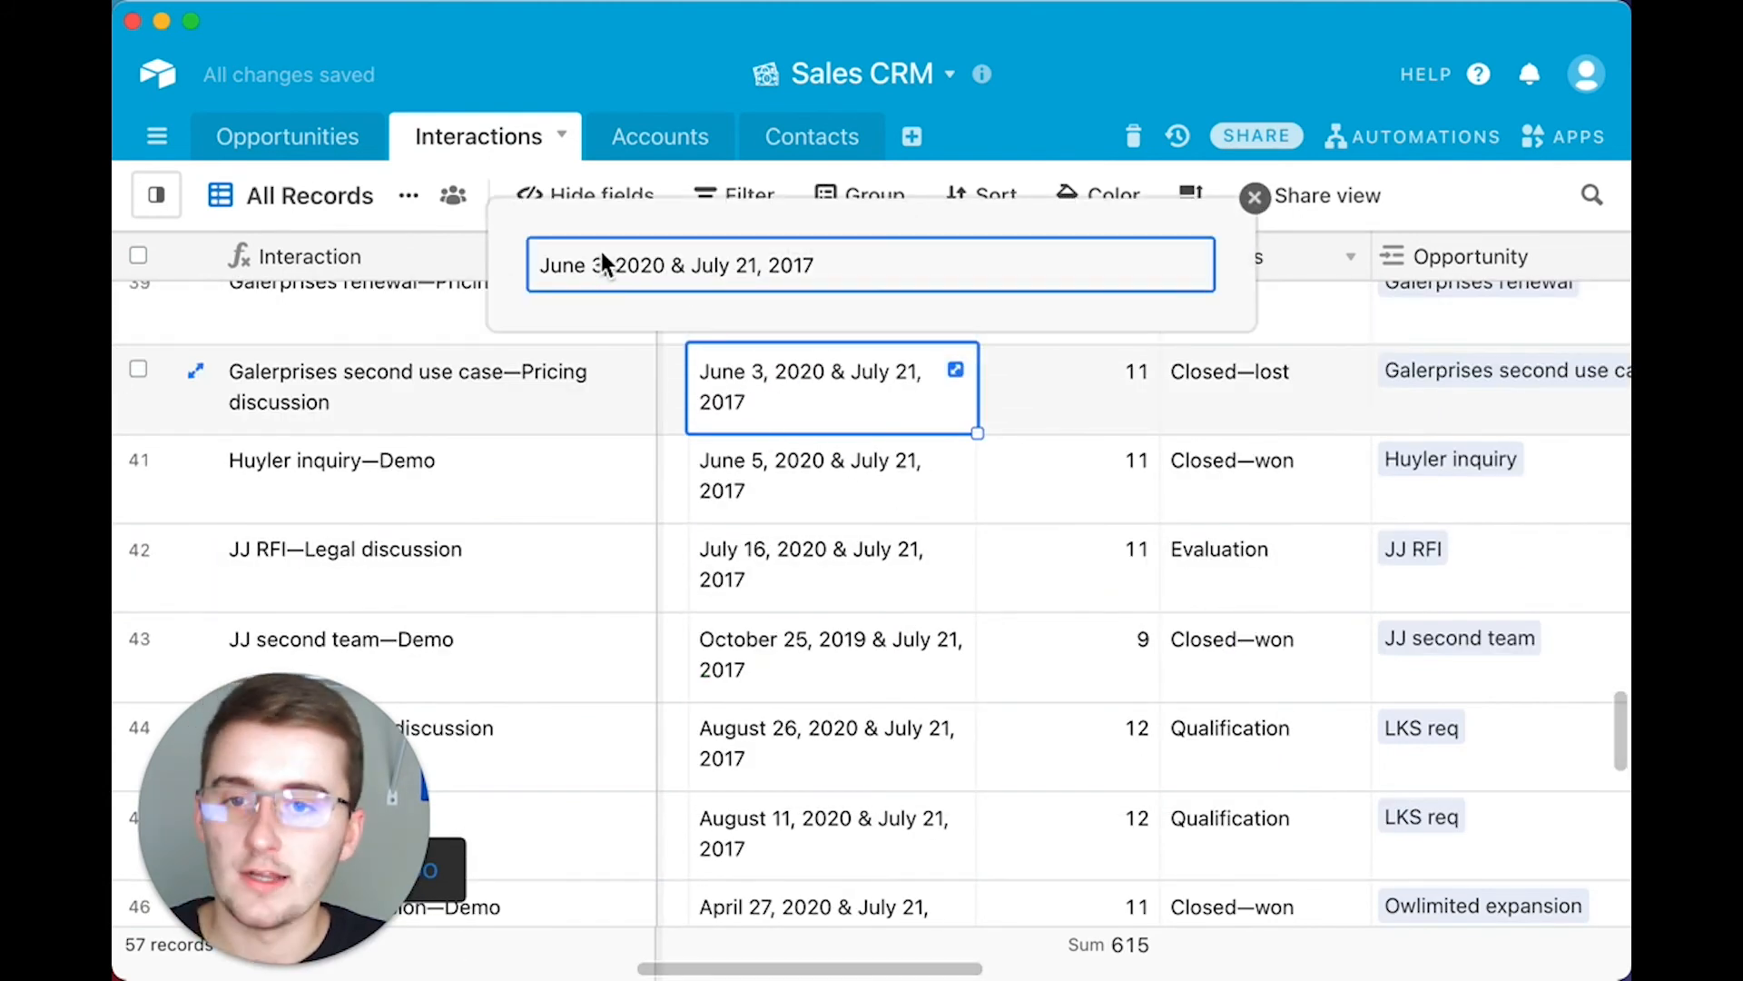